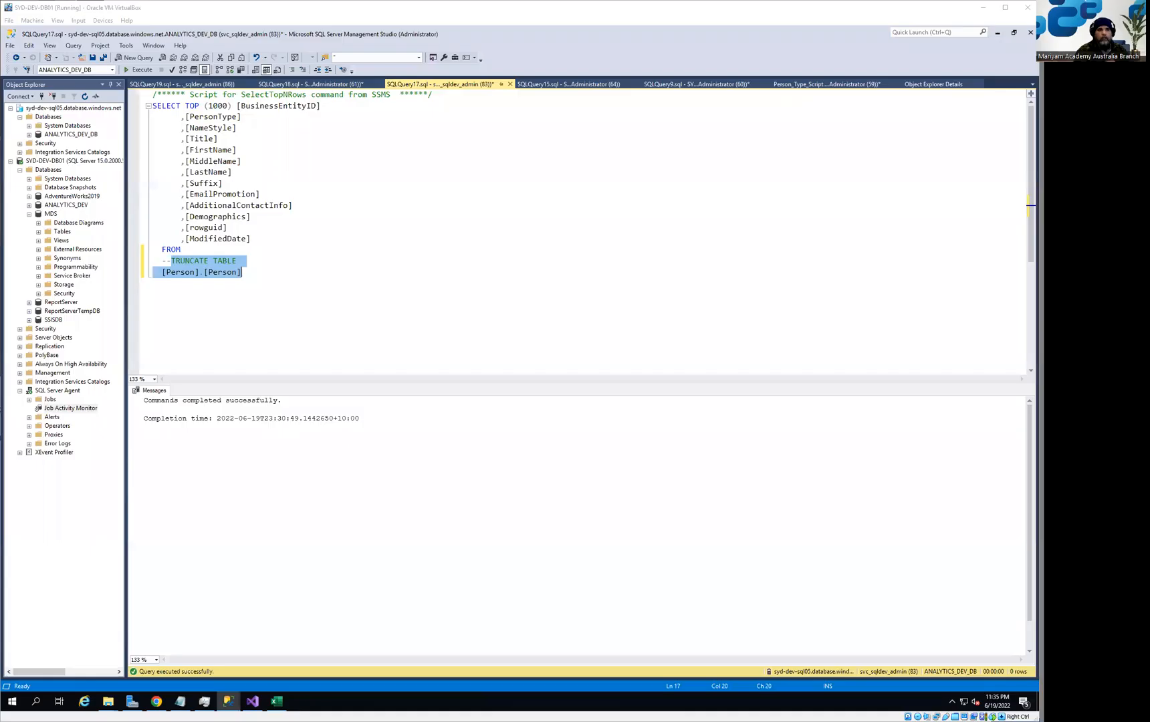
pyautogui.moveTo(356, 270)
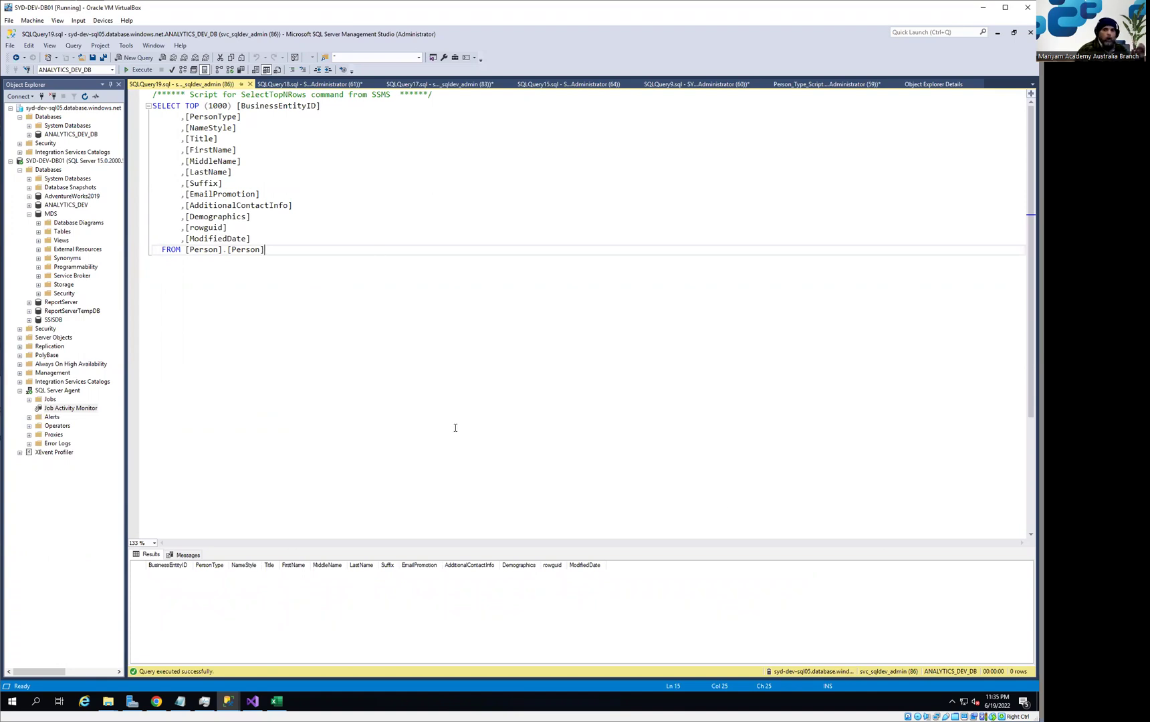
pyautogui.moveTo(80, 389)
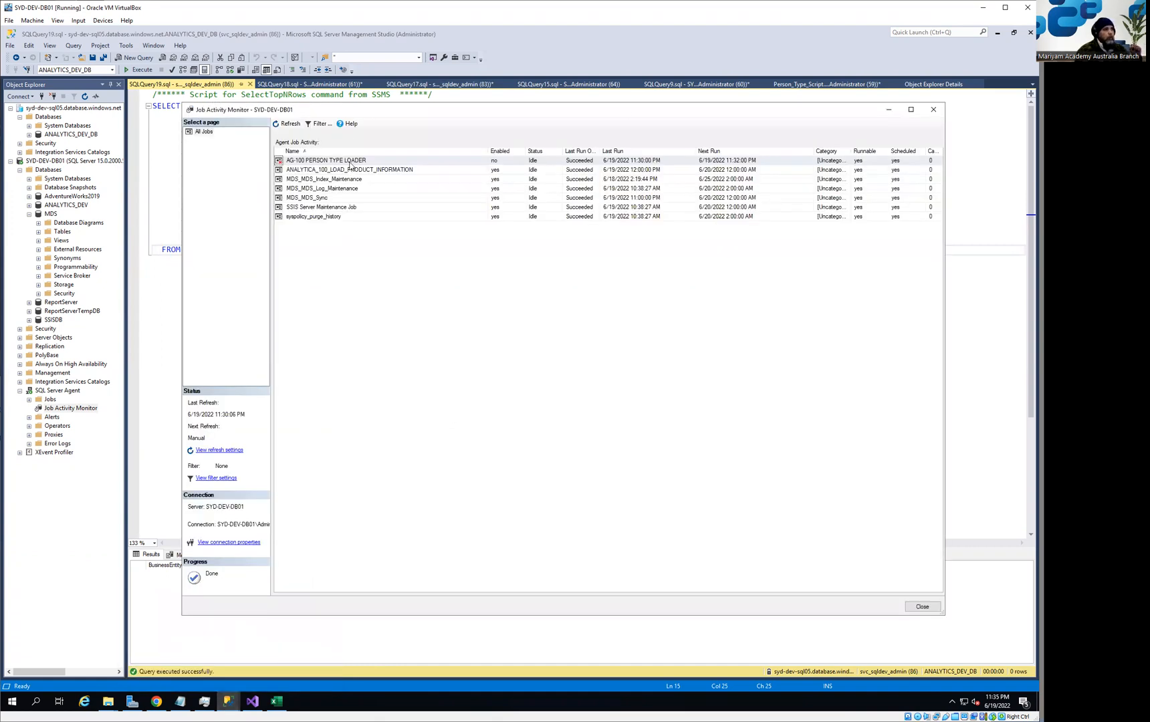
# Enable the AG-100 PERSON TYPE LOADER job, then bring up the Excel workbook.
pyautogui.rightClick(326, 159)
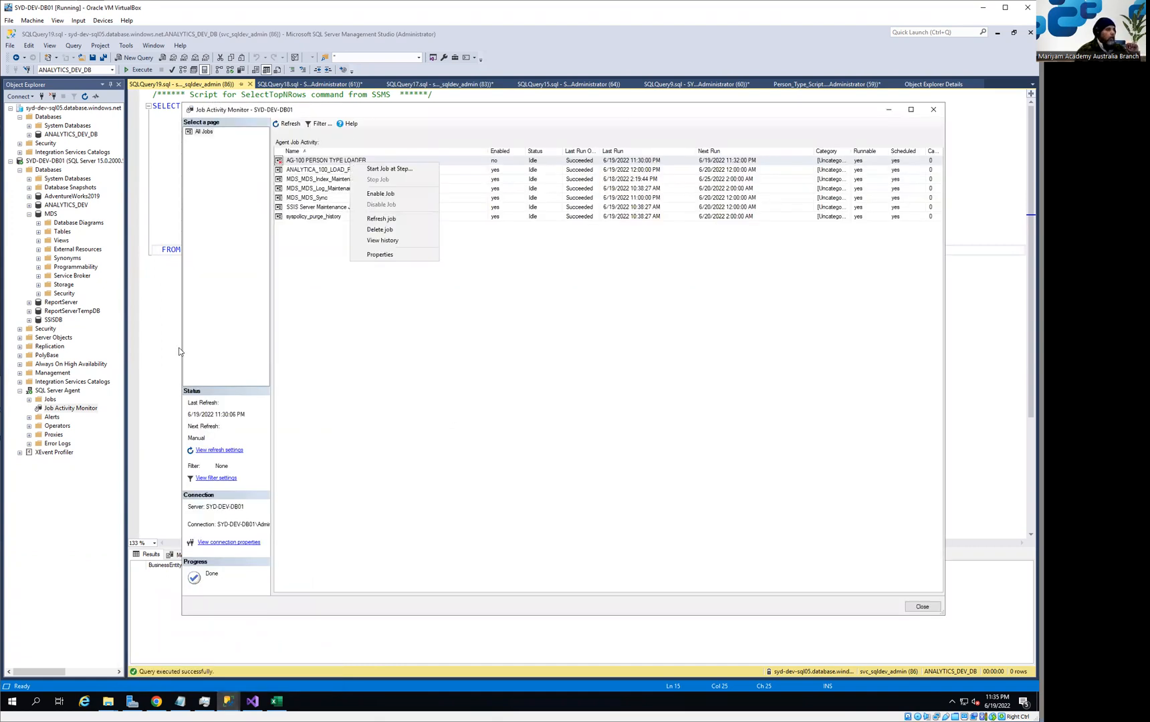
pyautogui.click(922, 606)
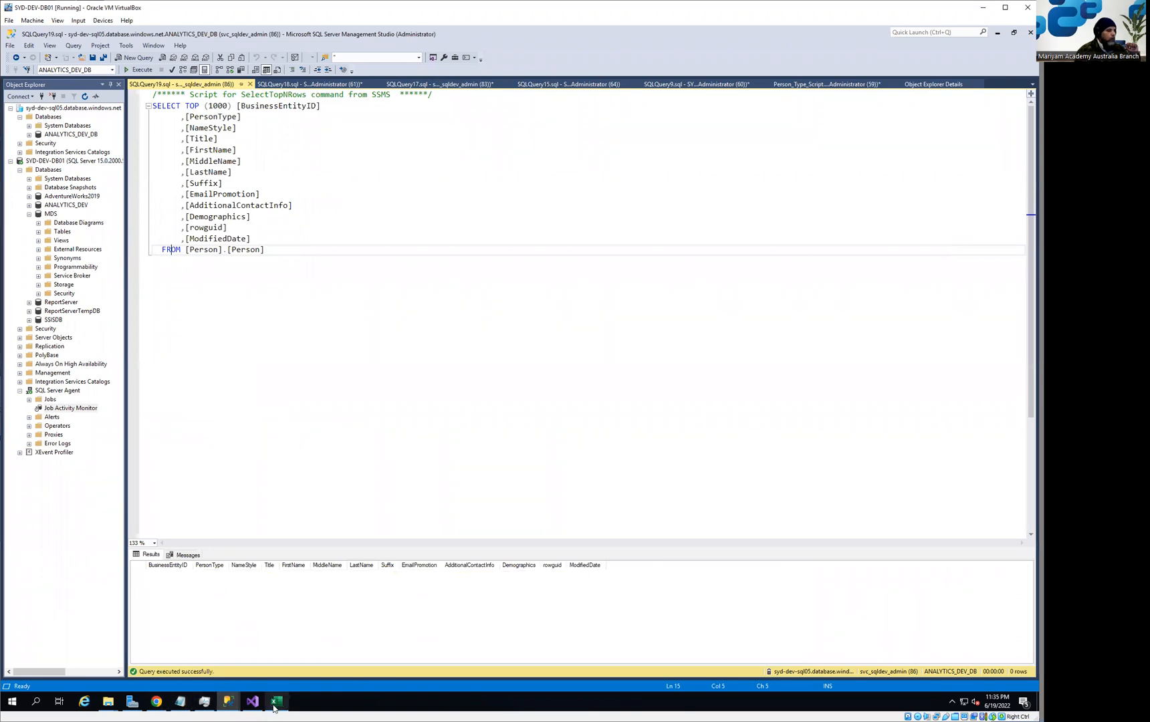
pyautogui.click(277, 700)
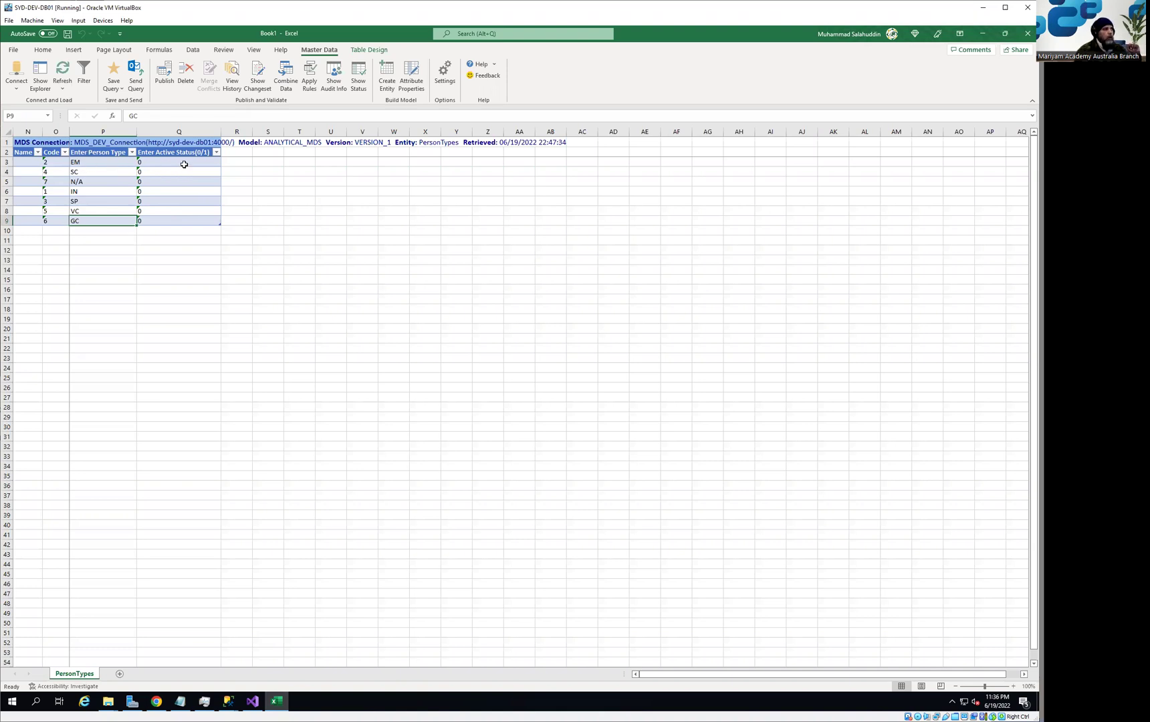
# Select EM's Enter Active Status cell to set it to 1.
pyautogui.click(176, 162)
pyautogui.write('1')
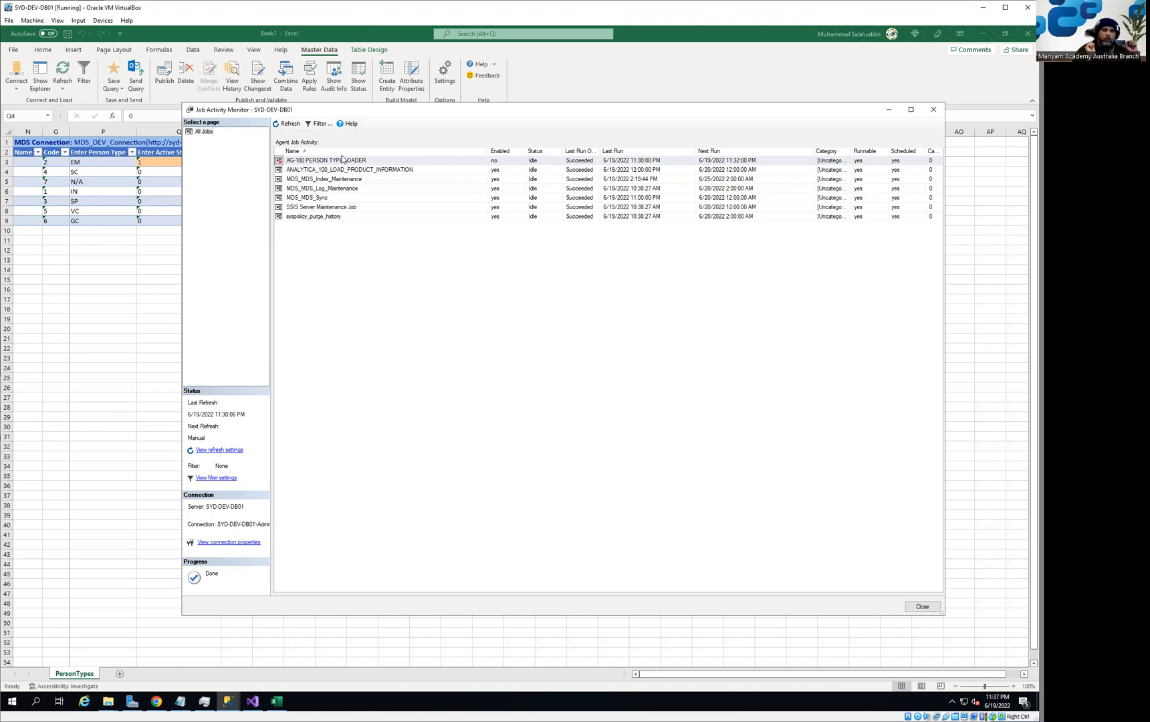
pyautogui.moveTo(290, 200)
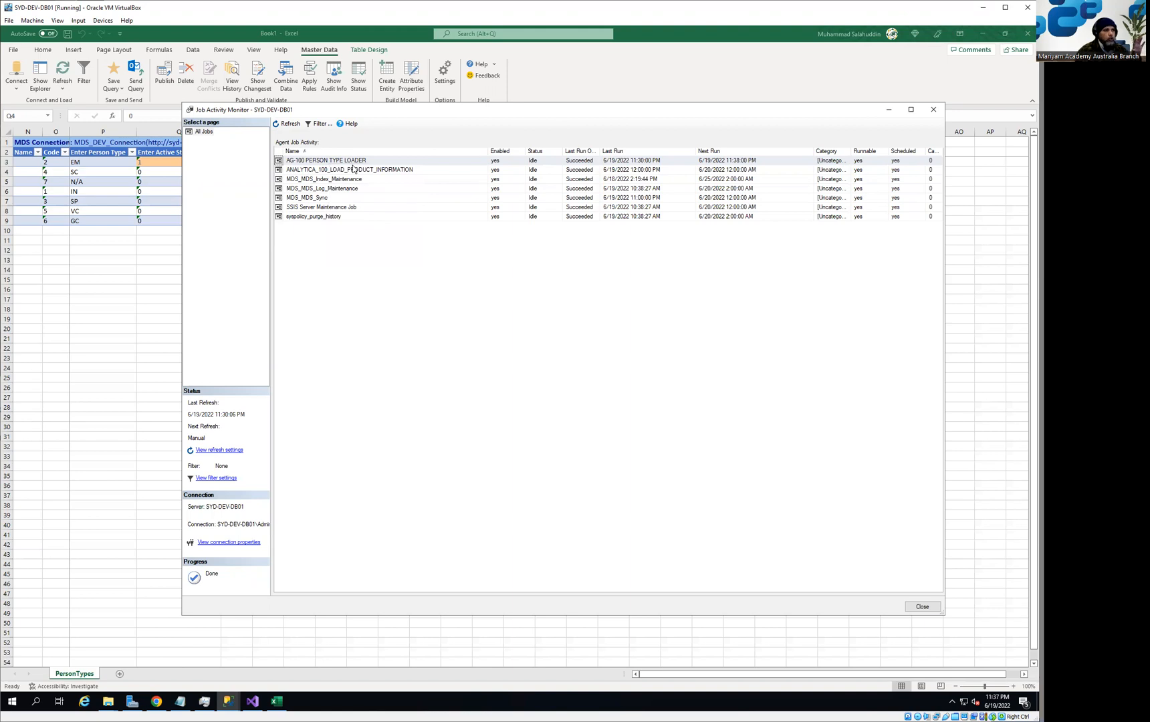
pyautogui.moveTo(236, 210)
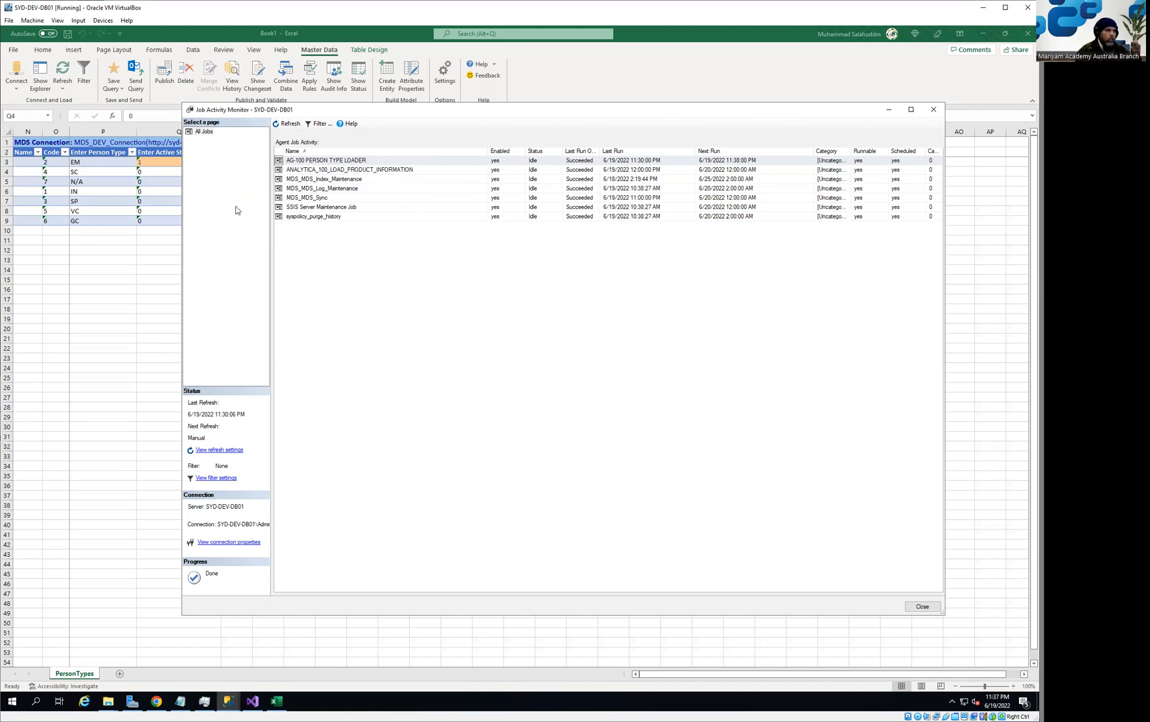
# Publish the edited EM active status from the PersonTypes sheet to Master Data Services.
pyautogui.click(923, 606)
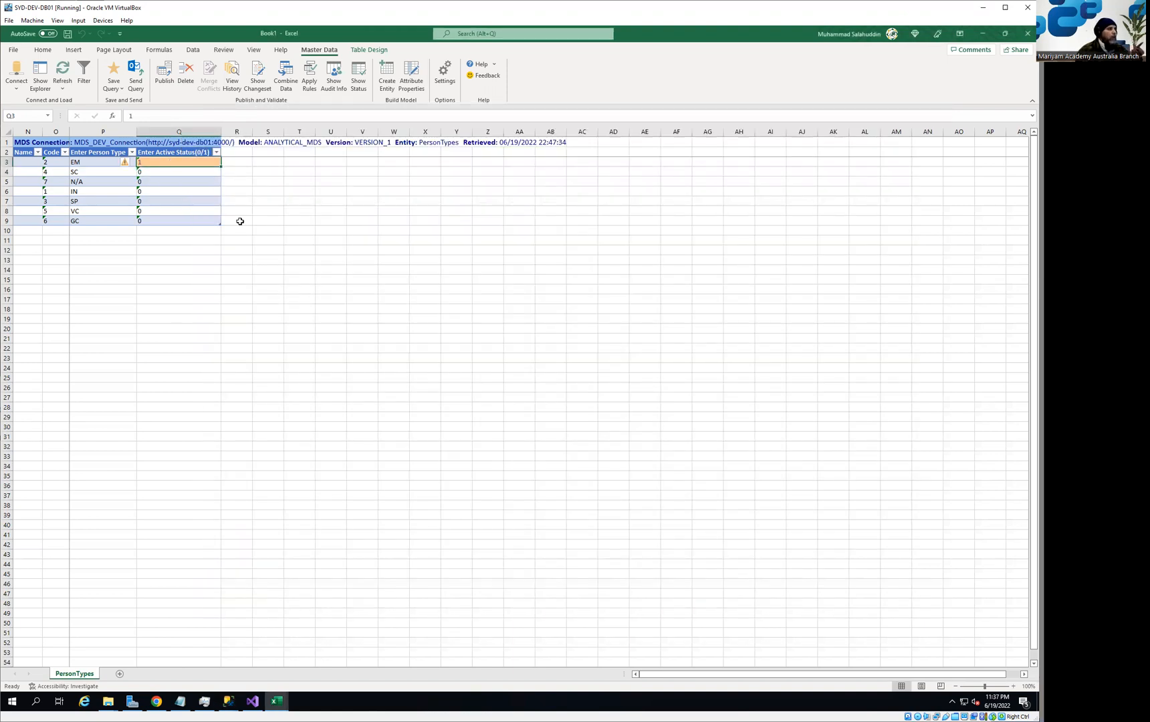
pyautogui.click(163, 69)
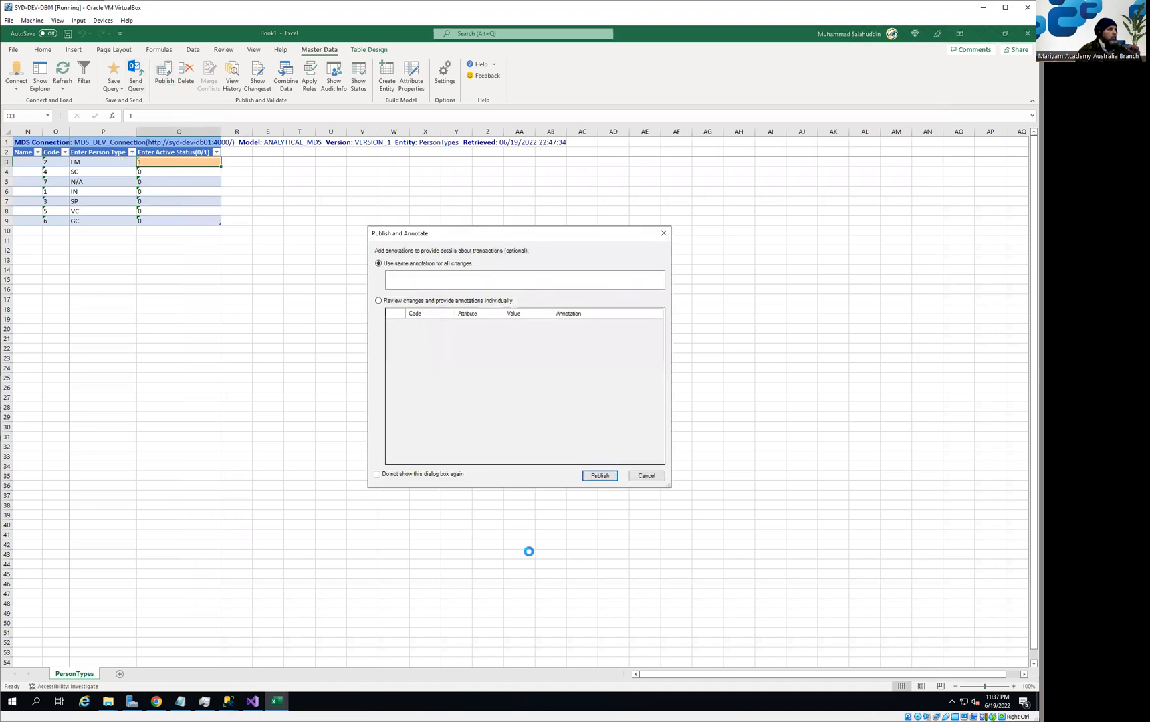
pyautogui.click(599, 475)
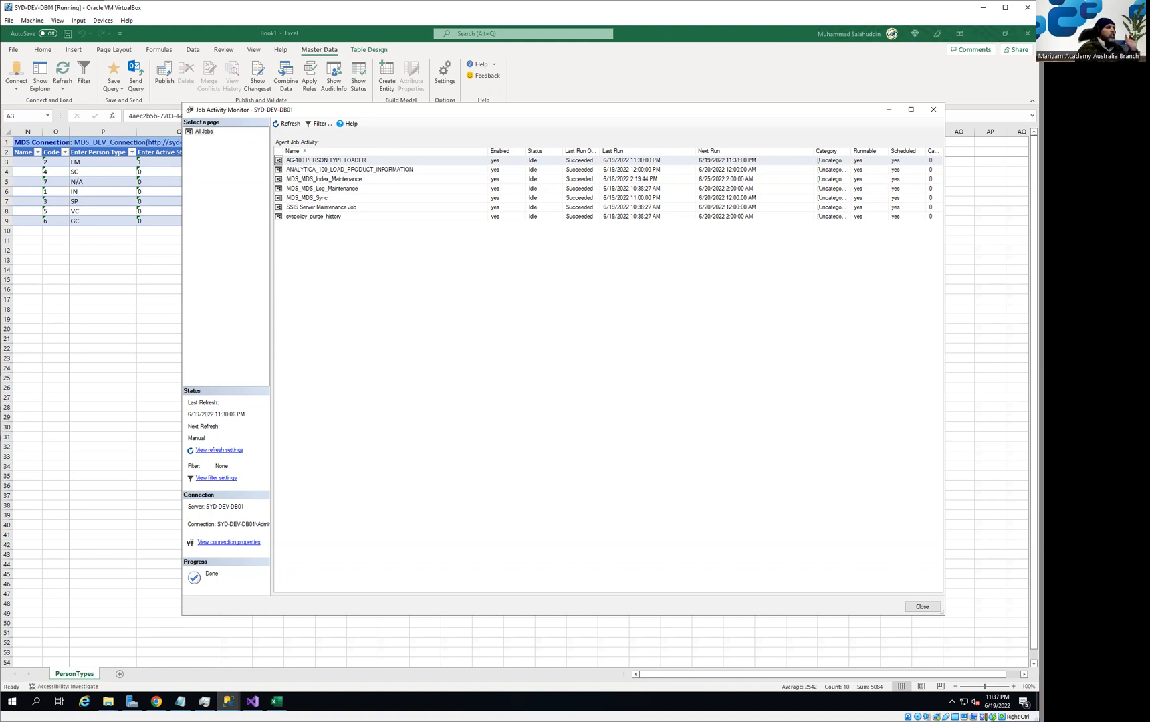
# Return to the PersonTypes worksheet after watching the loader job's run times.
pyautogui.click(923, 606)
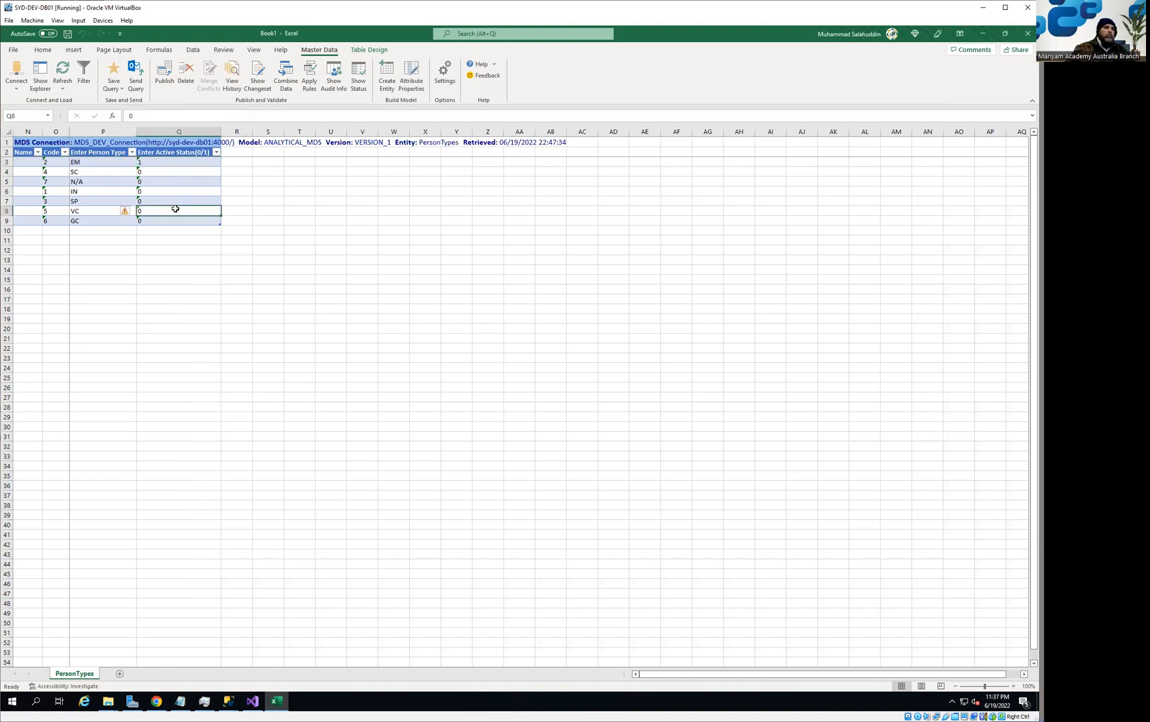
pyautogui.moveTo(142, 651)
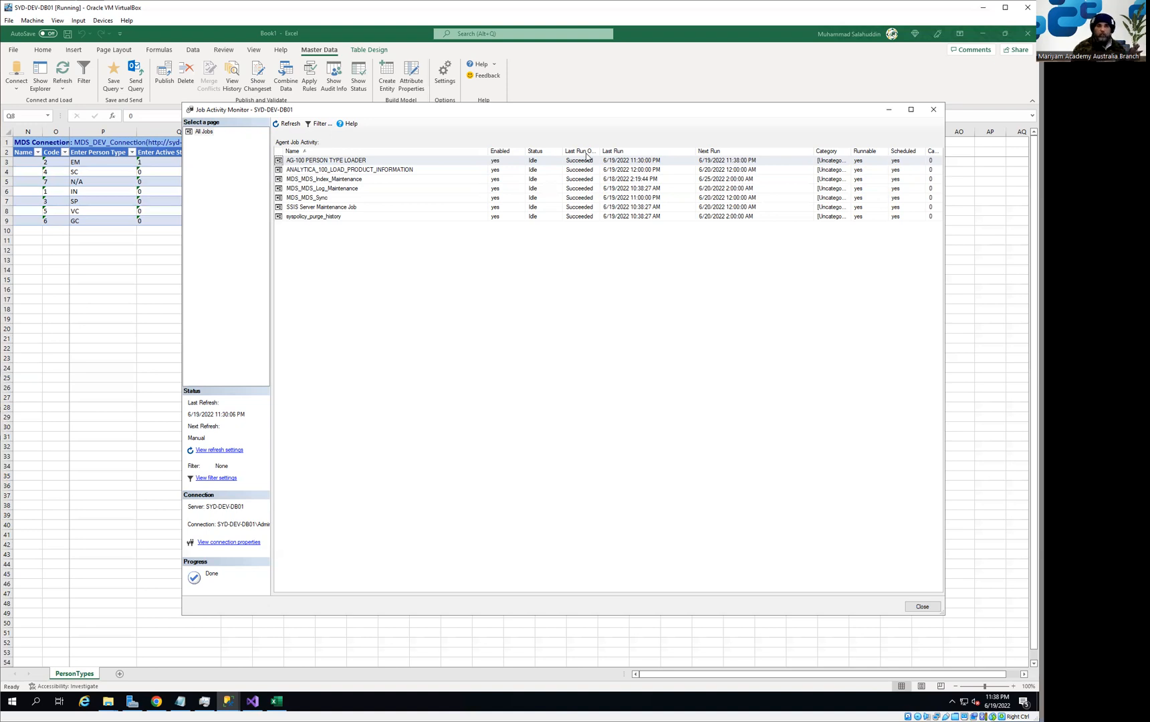
pyautogui.moveTo(310, 441)
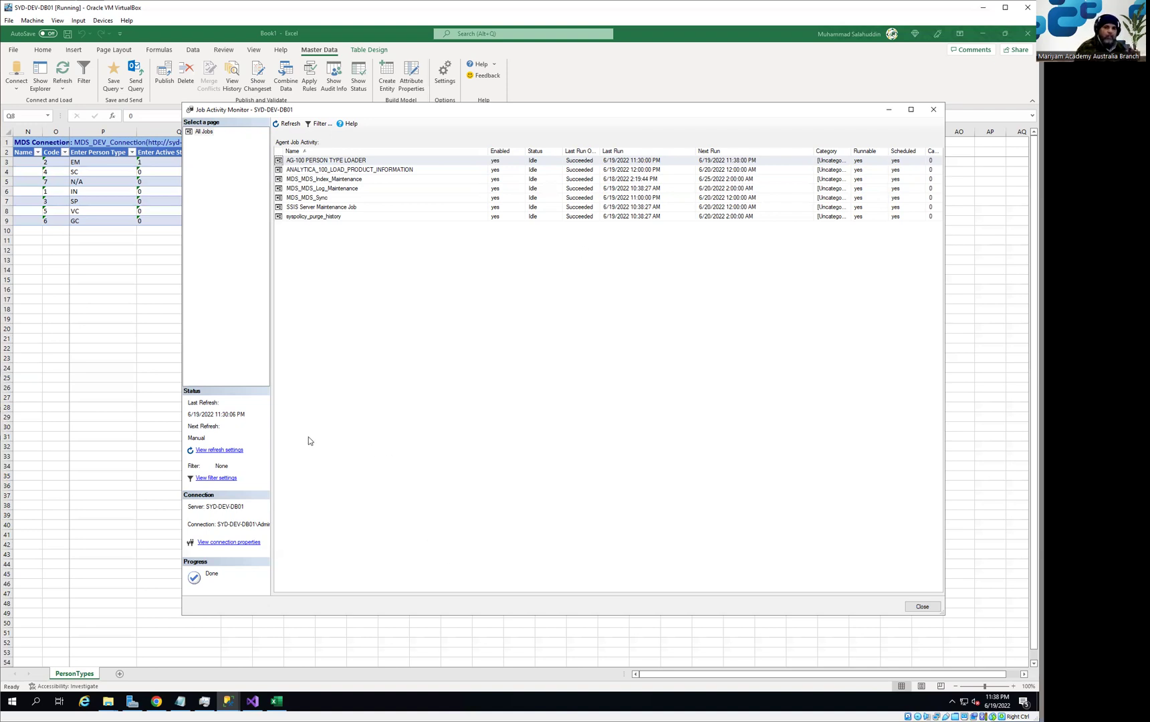
pyautogui.moveTo(804, 609)
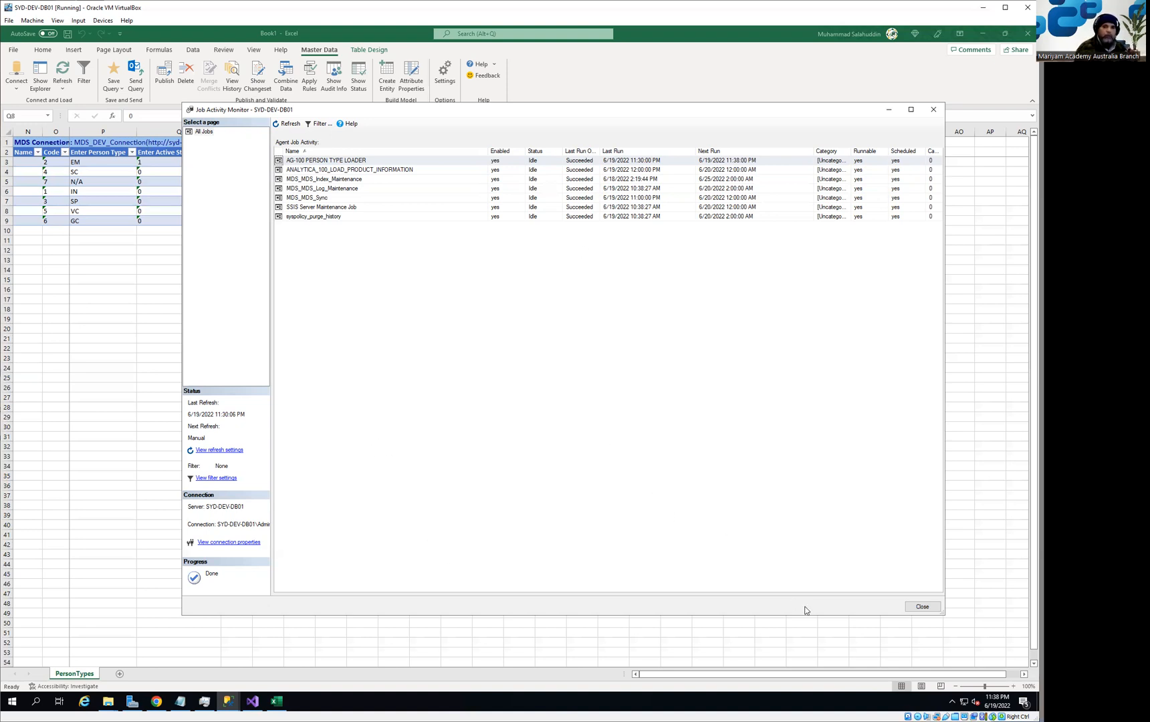
pyautogui.moveTo(812, 612)
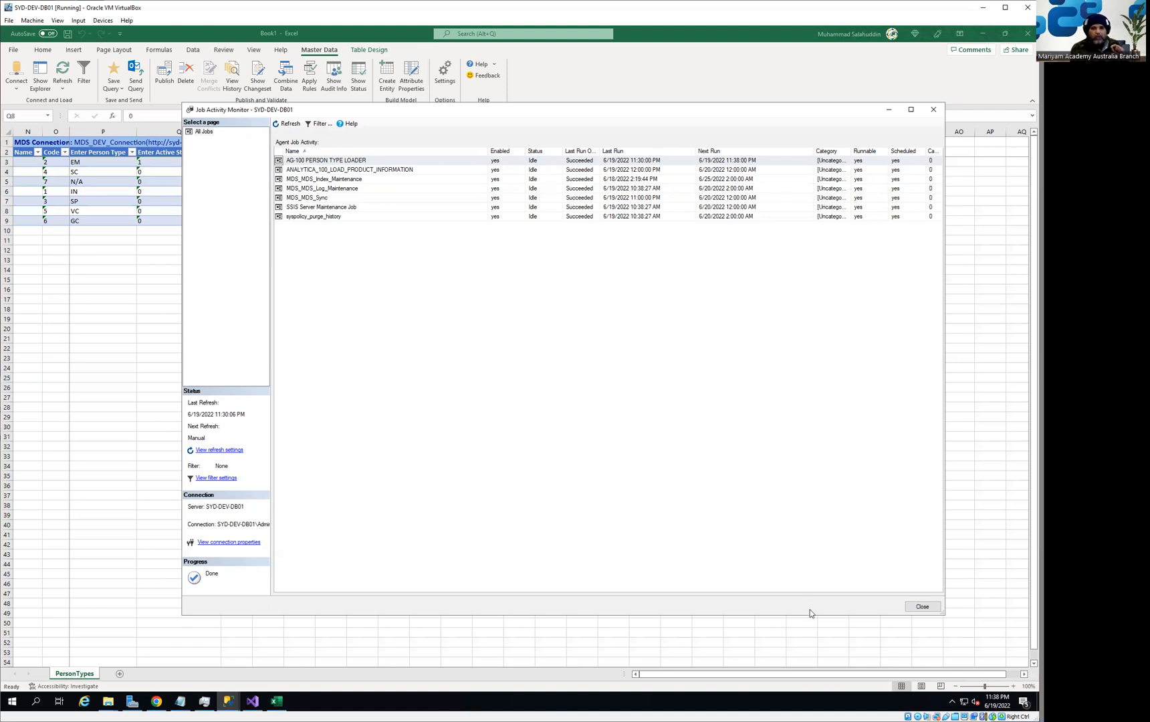
pyautogui.moveTo(811, 124)
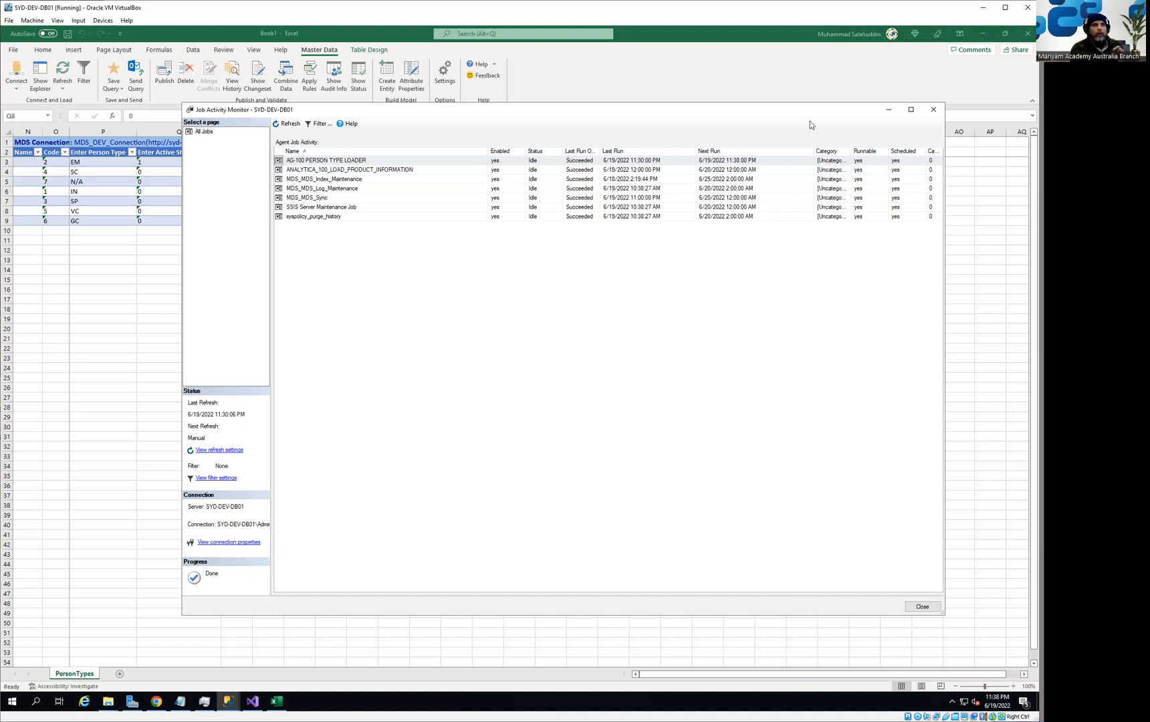
pyautogui.click(923, 606)
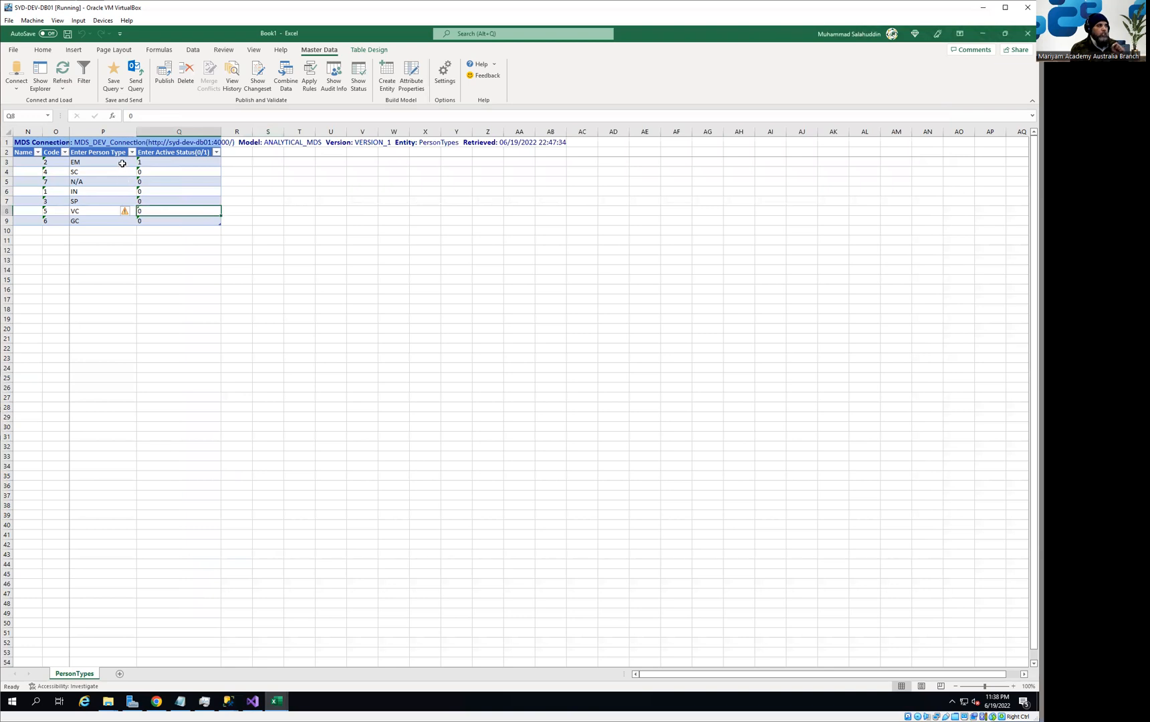
# Check EM's active status, then execute the Person query to list the loaded EM rows.
pyautogui.moveTo(122, 161); pyautogui.dragTo(190, 219)
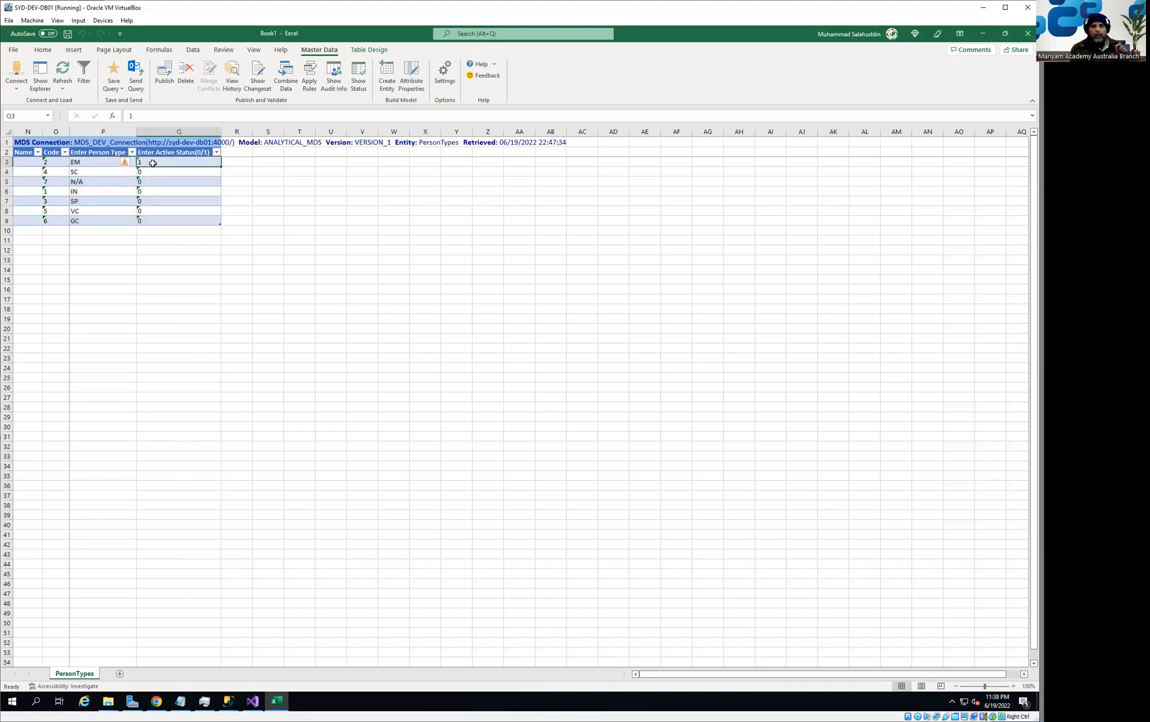
pyautogui.moveTo(155, 170)
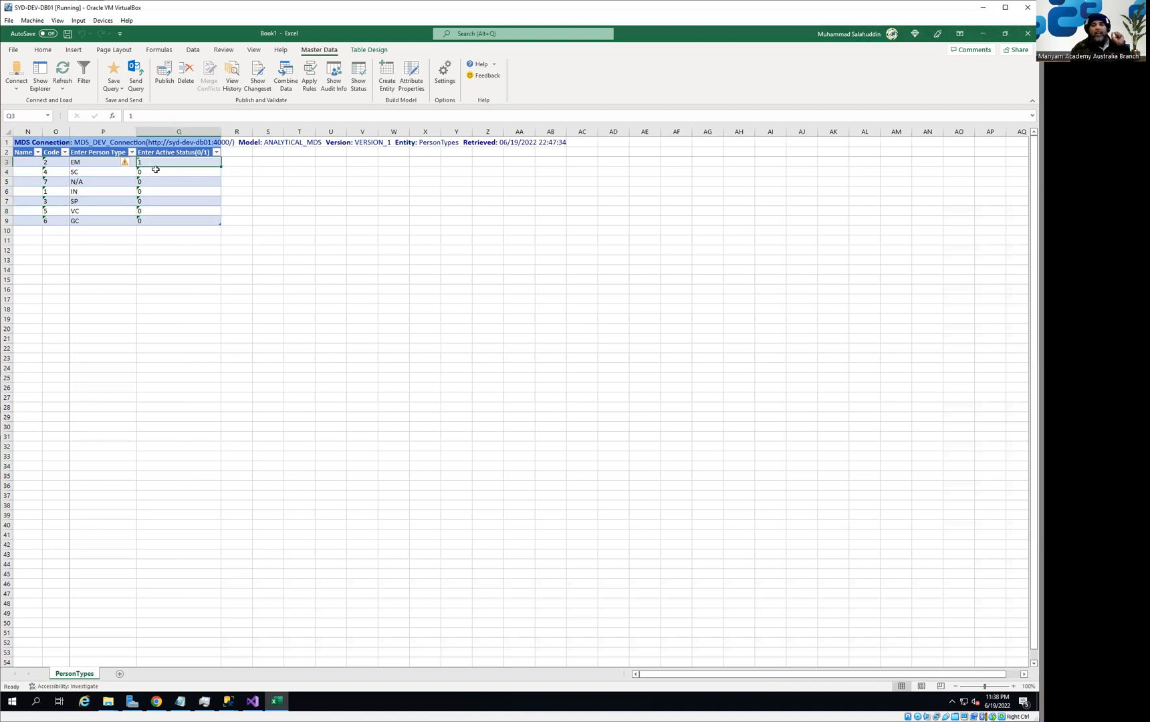
pyautogui.moveTo(314, 592)
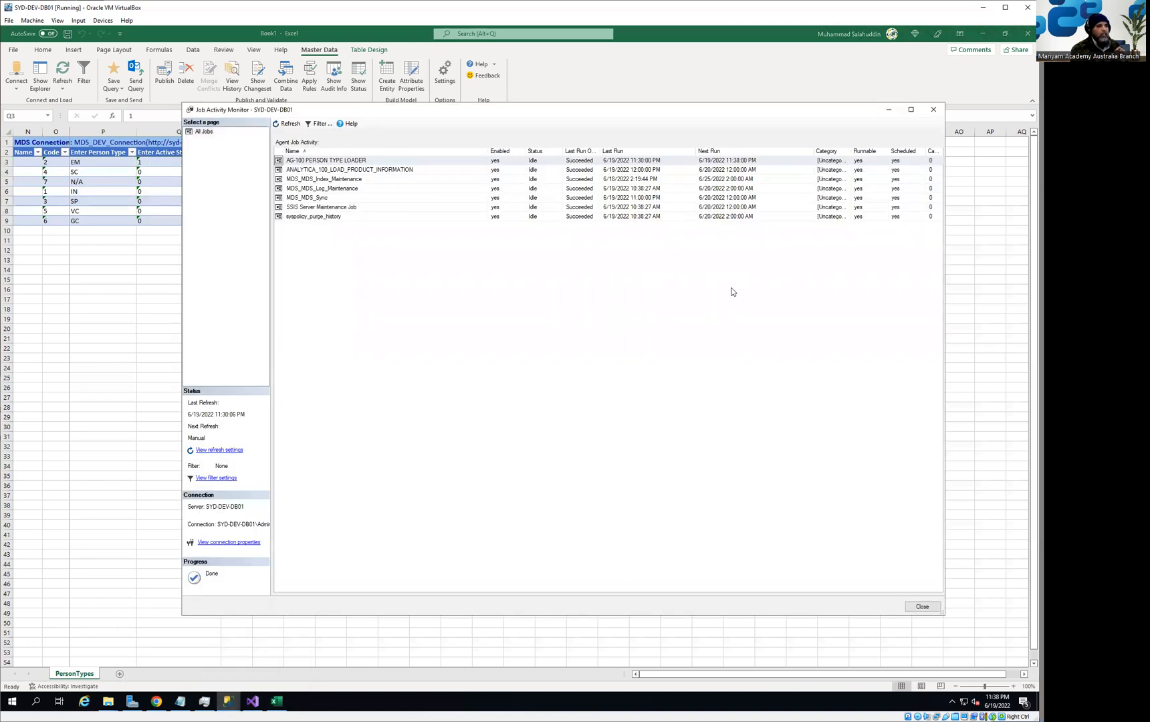
pyautogui.moveTo(636, 262)
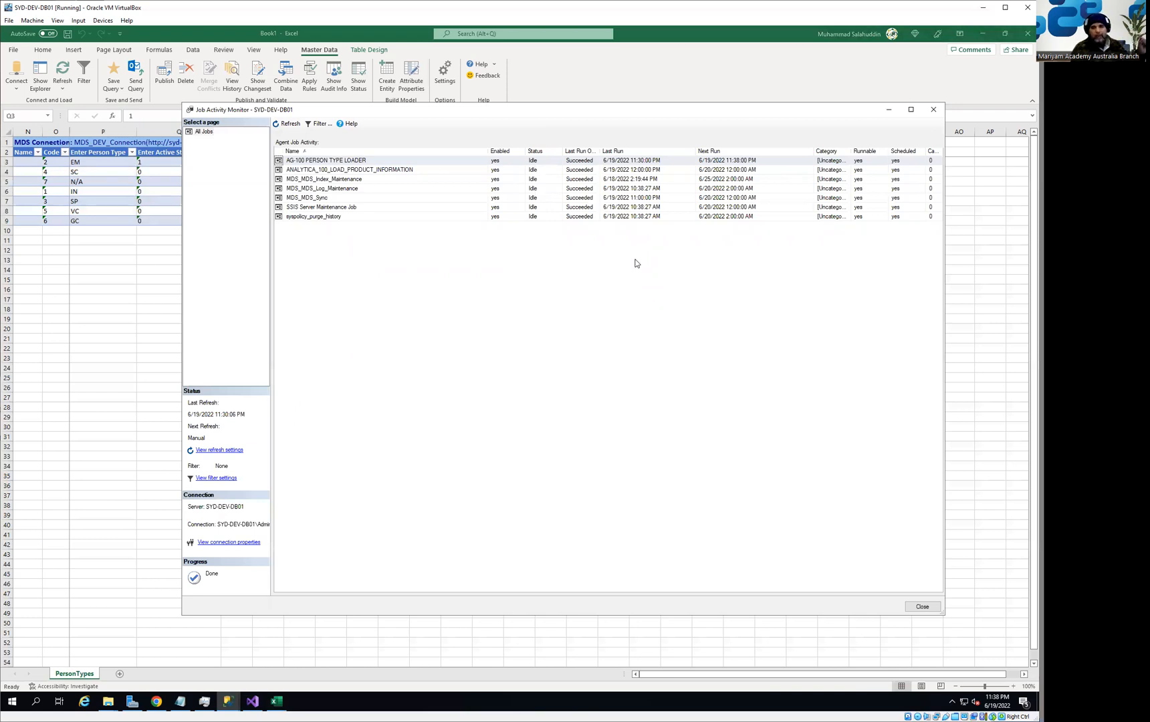
pyautogui.moveTo(674, 382)
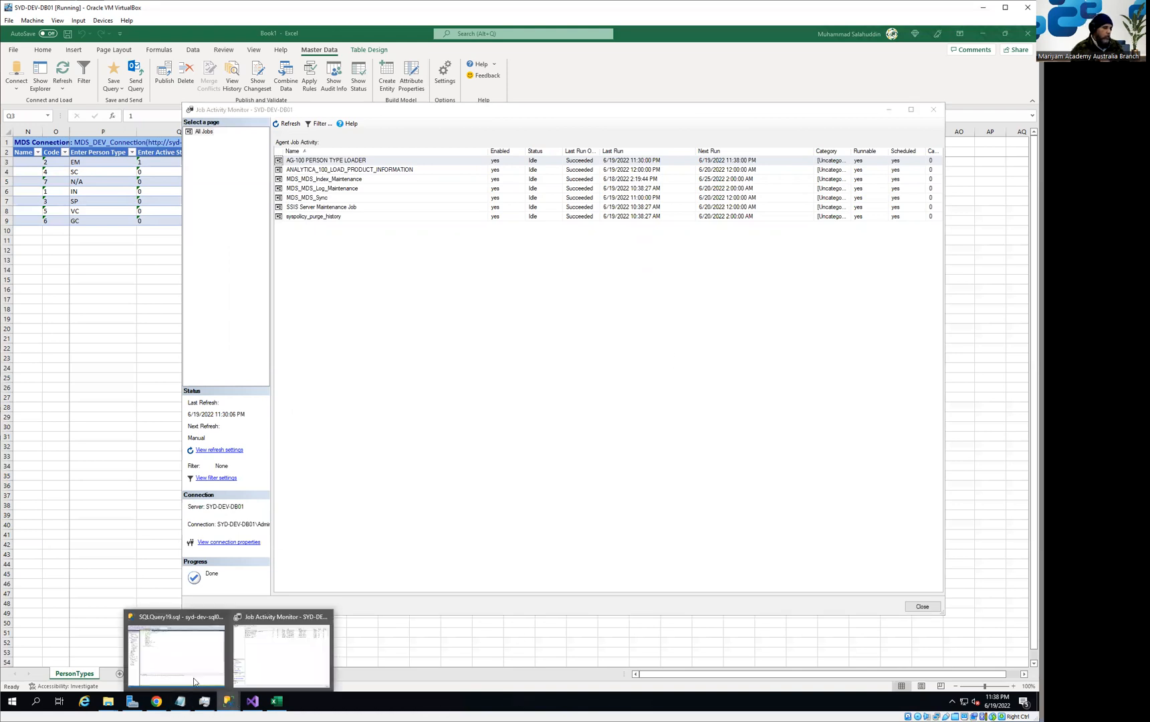
pyautogui.click(172, 651)
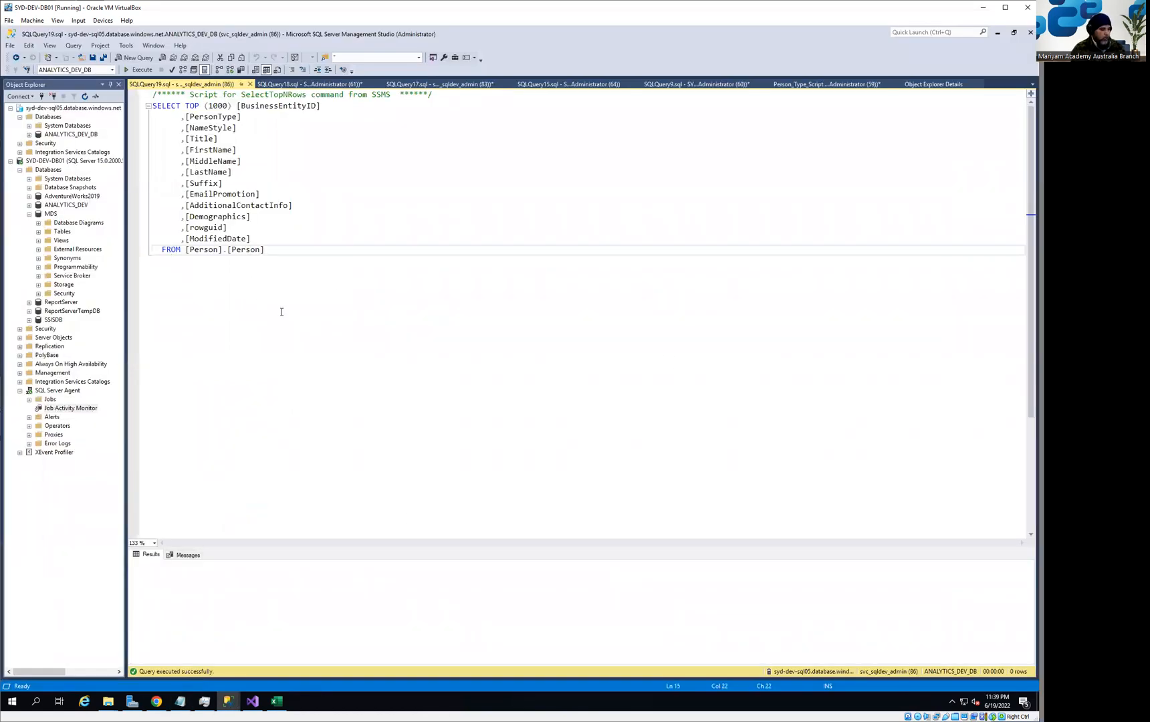
pyautogui.click(125, 70)
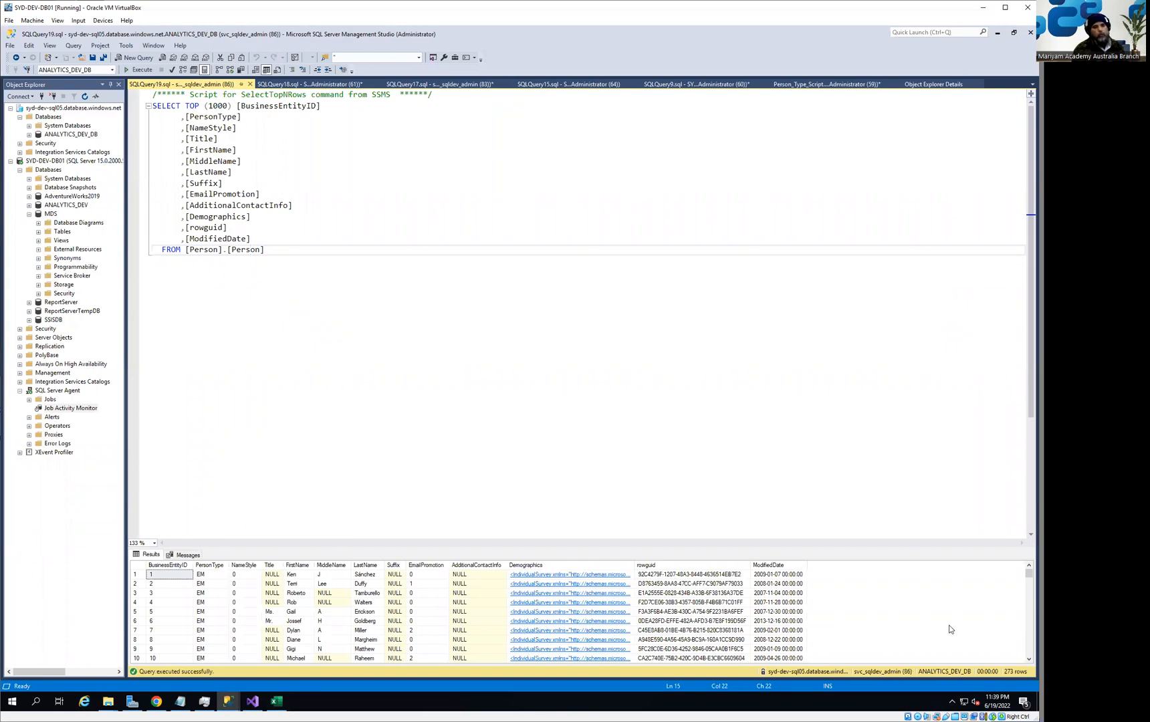
pyautogui.moveTo(996, 33)
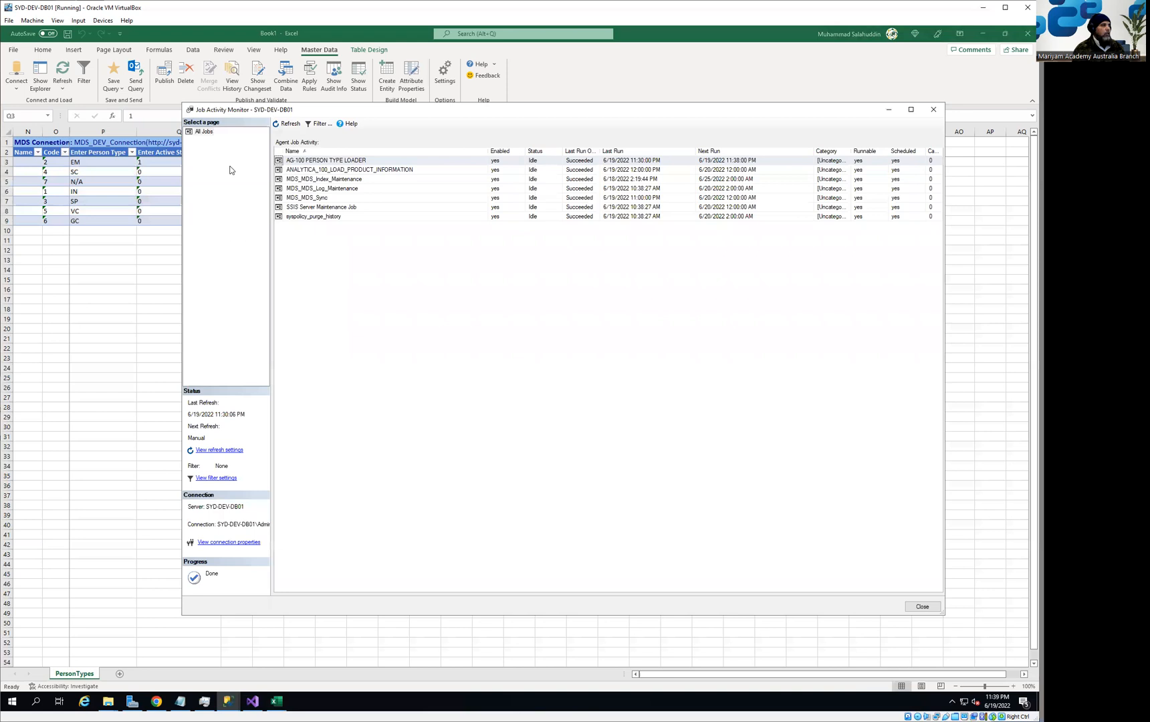
# Publish EM's active status of 0 to Master Data Services and return to SSMS.
pyautogui.click(923, 605)
pyautogui.write('0')
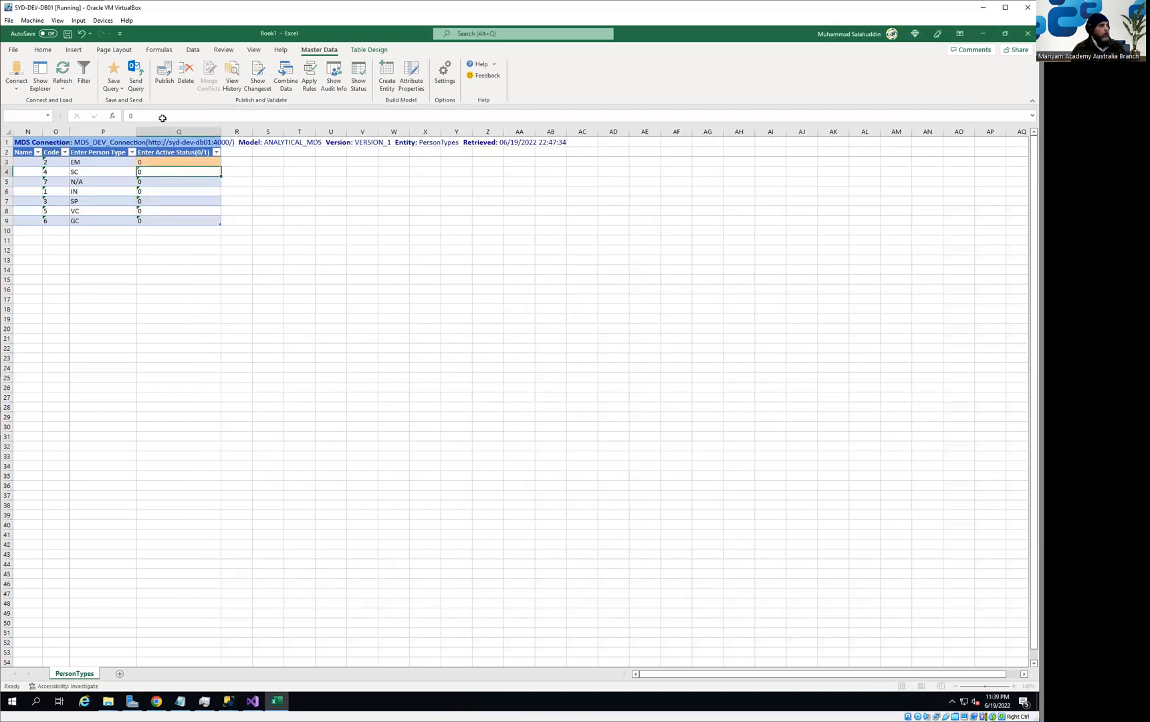
pyautogui.click(145, 68)
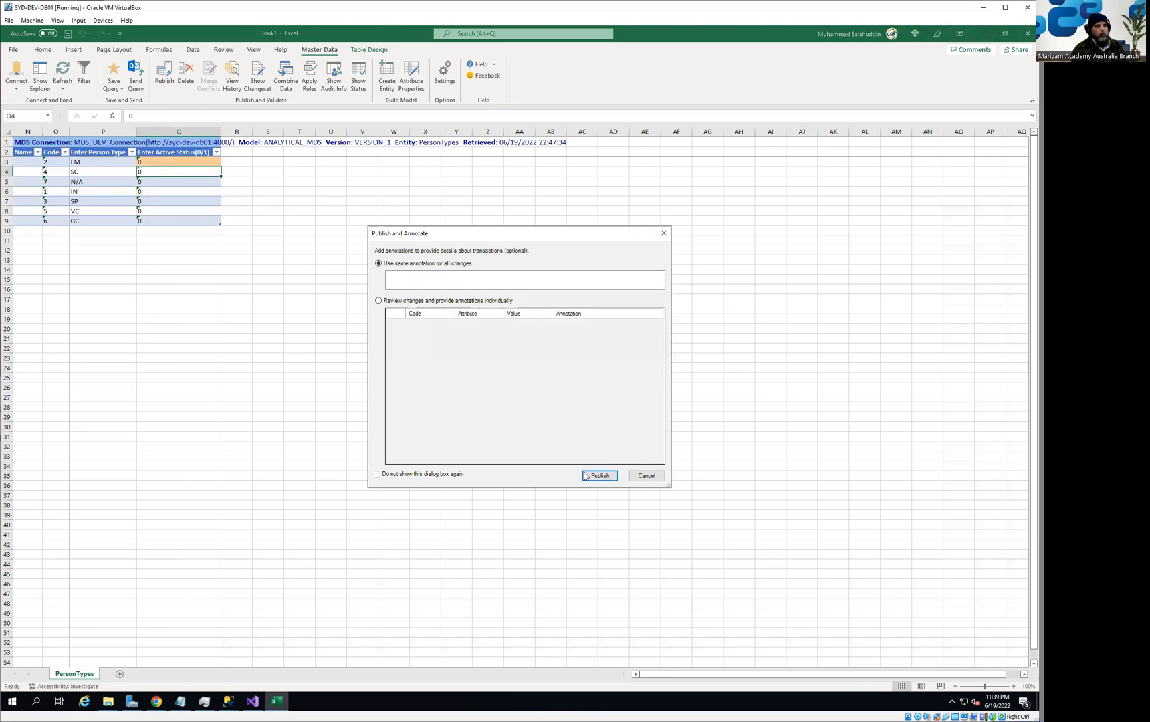
pyautogui.click(598, 475)
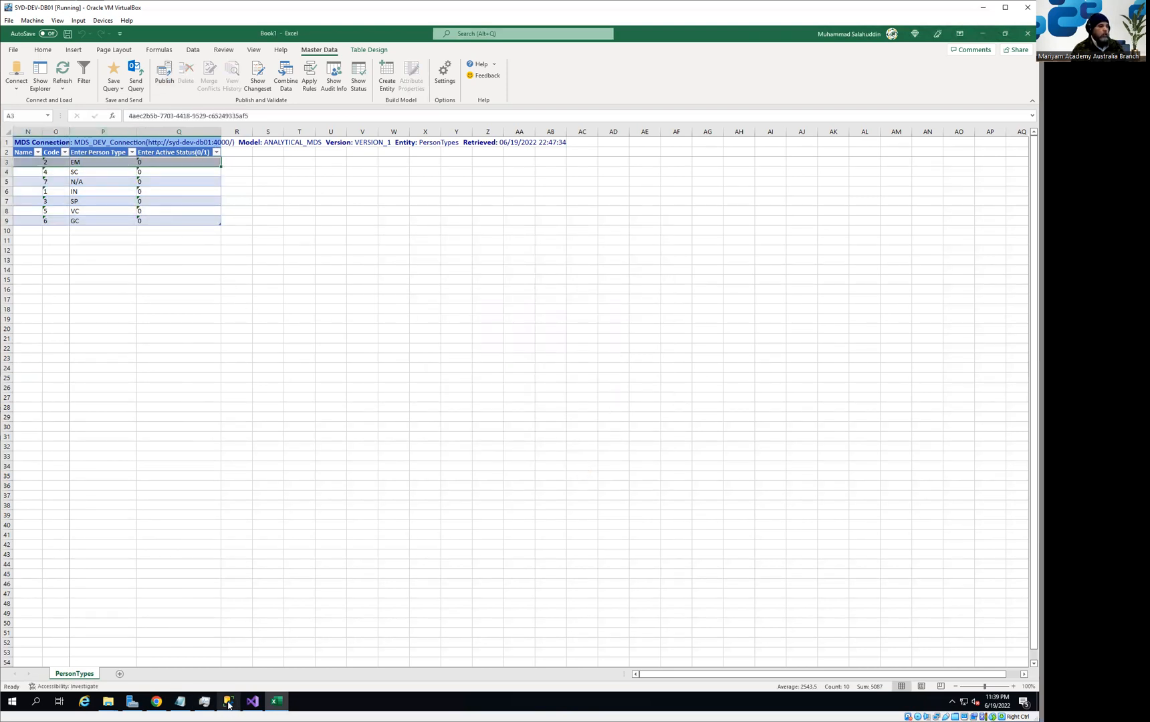
pyautogui.click(229, 700)
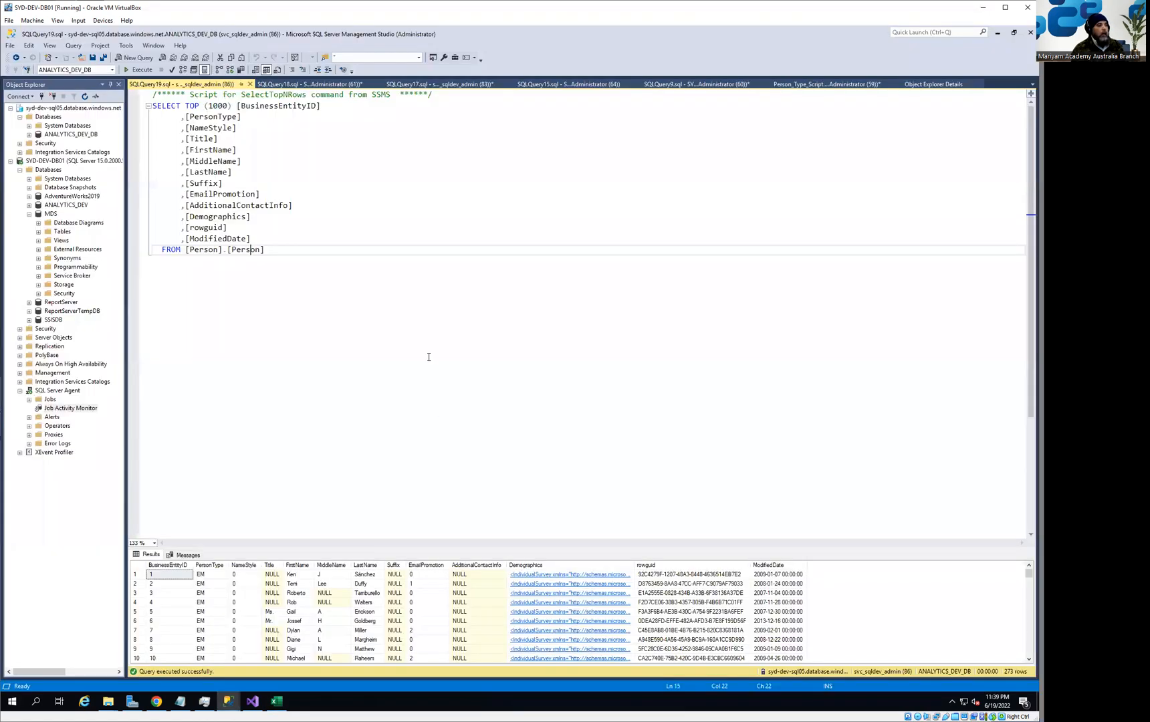
pyautogui.click(123, 68)
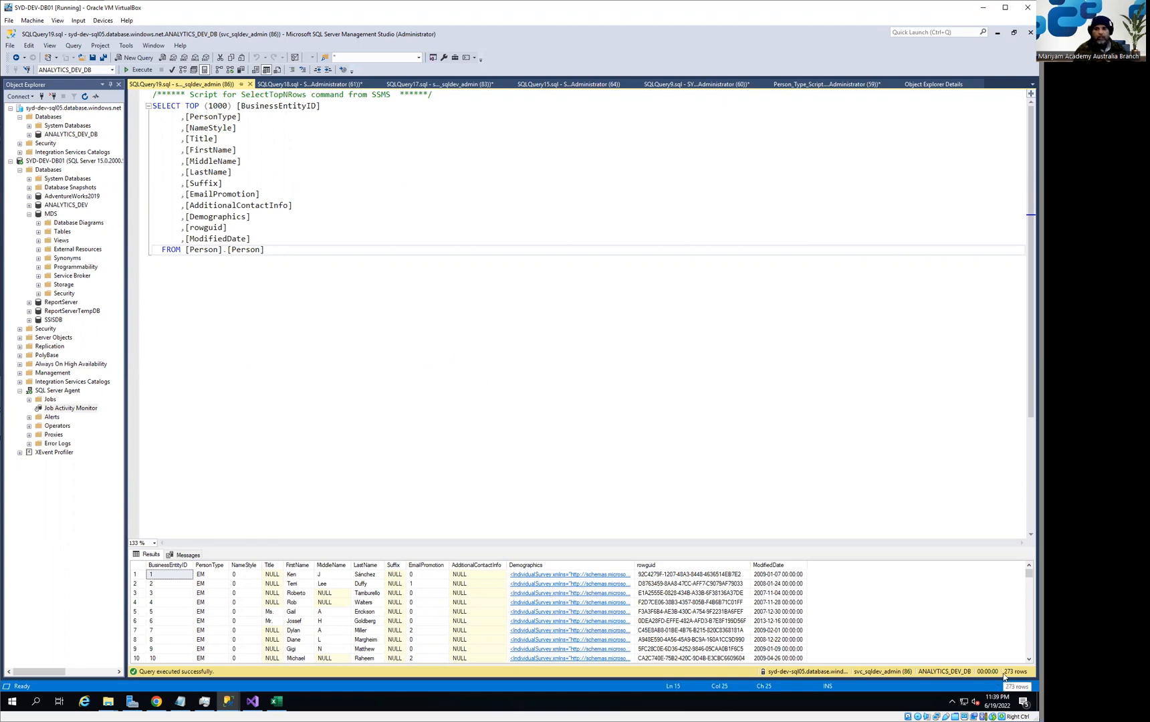
pyautogui.moveTo(1005, 679)
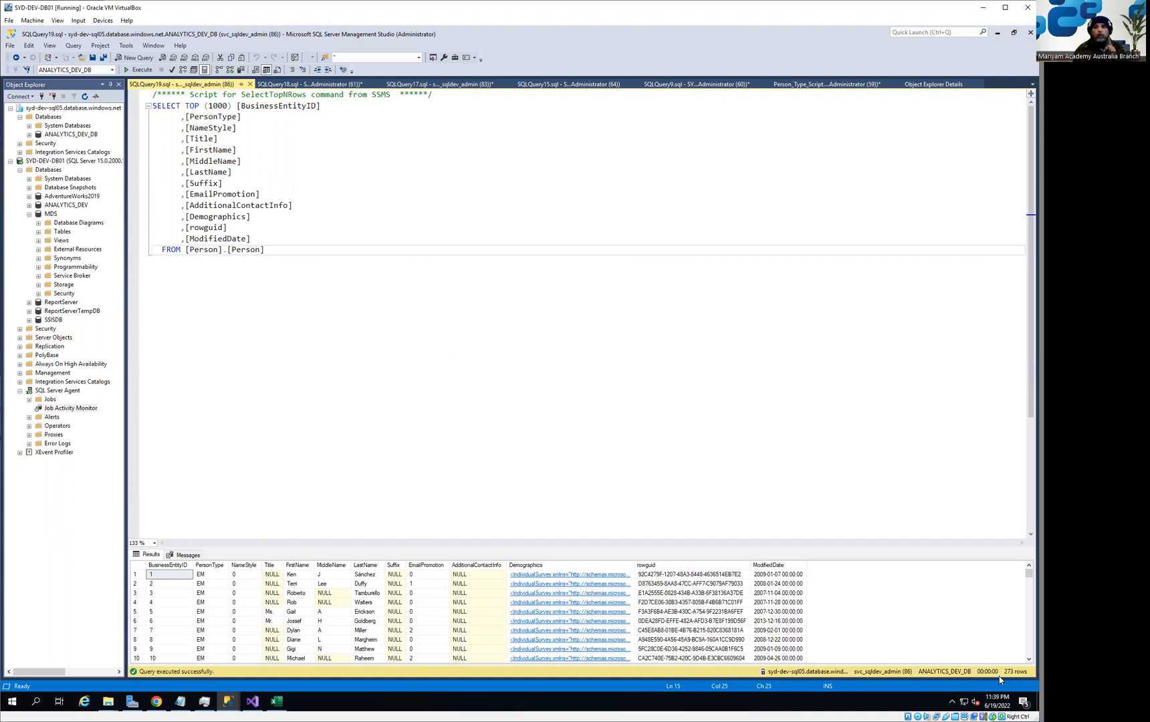
pyautogui.moveTo(275, 702)
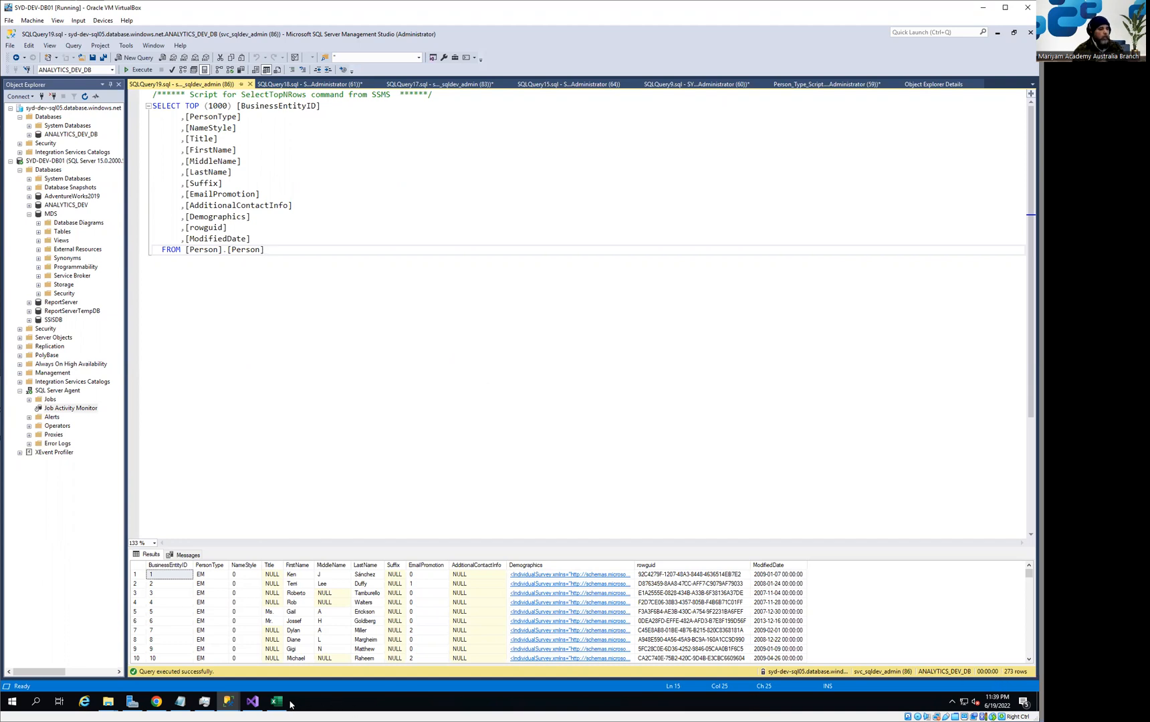
# Set SC's active status to 1 in the PersonTypes sheet and publish it.
pyautogui.click(275, 701)
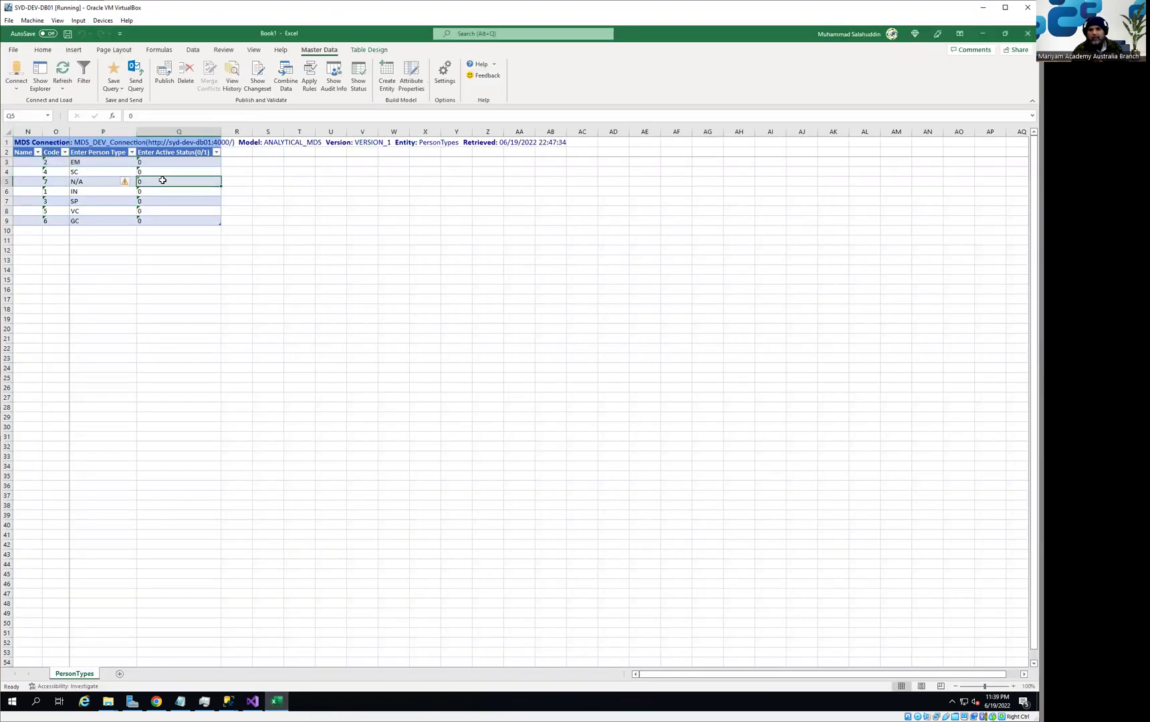
pyautogui.click(177, 171)
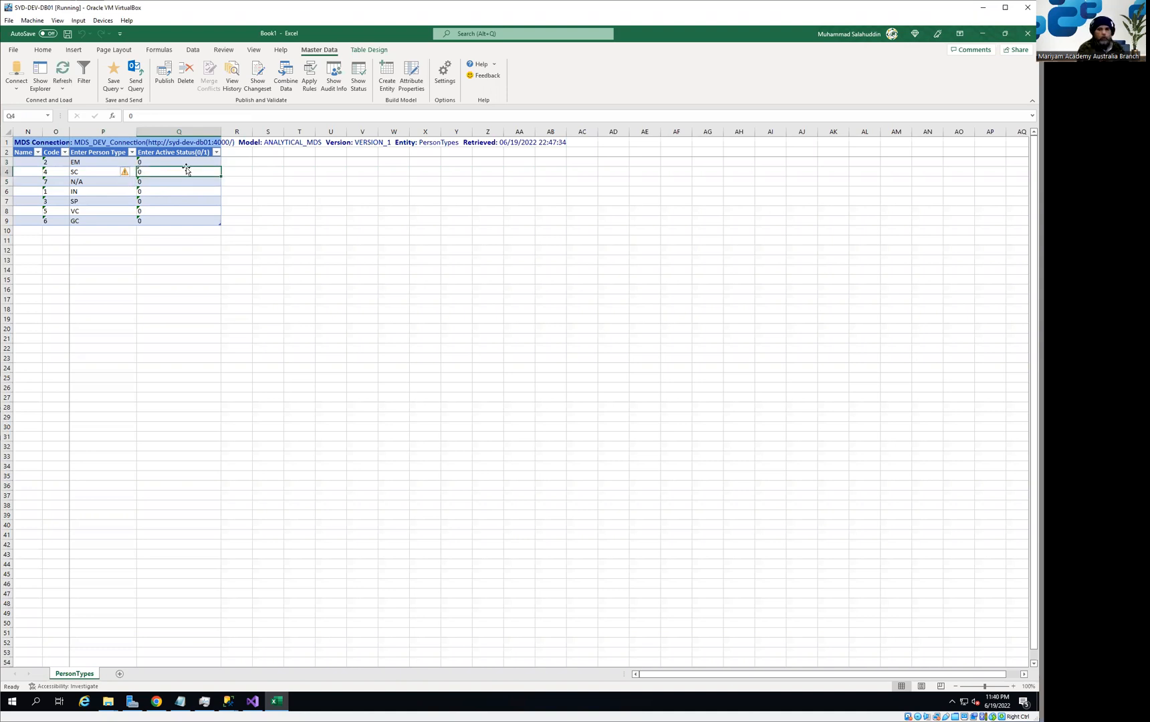
pyautogui.write('1')
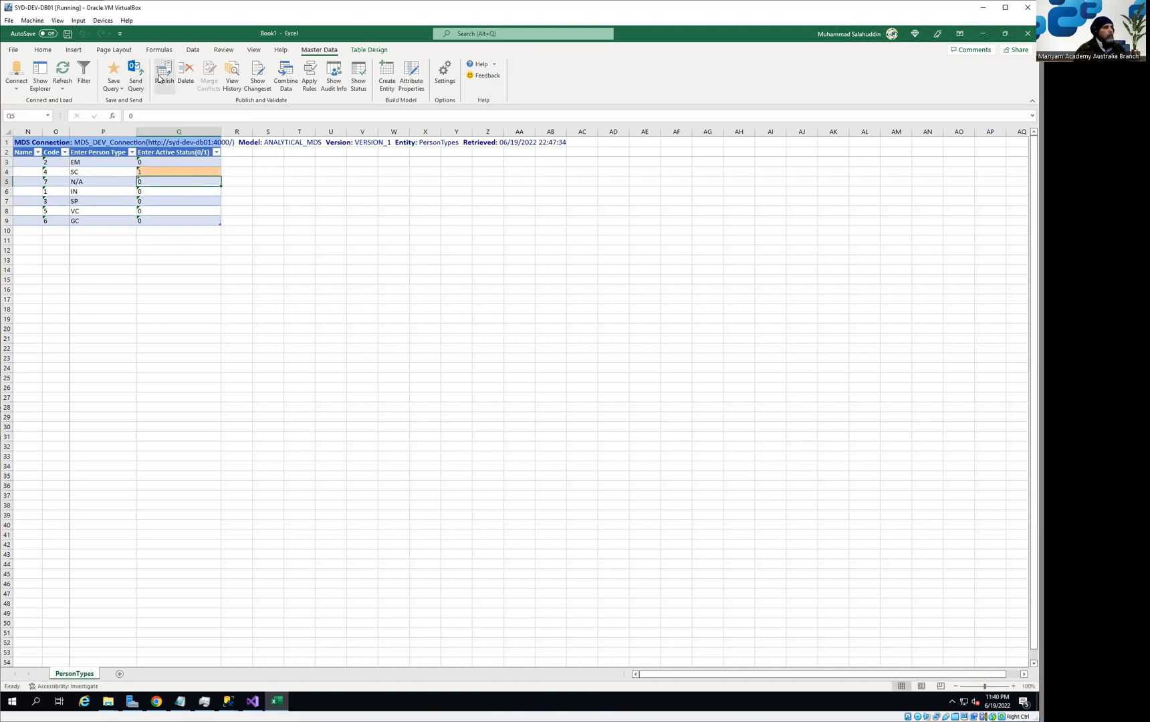
pyautogui.click(166, 68)
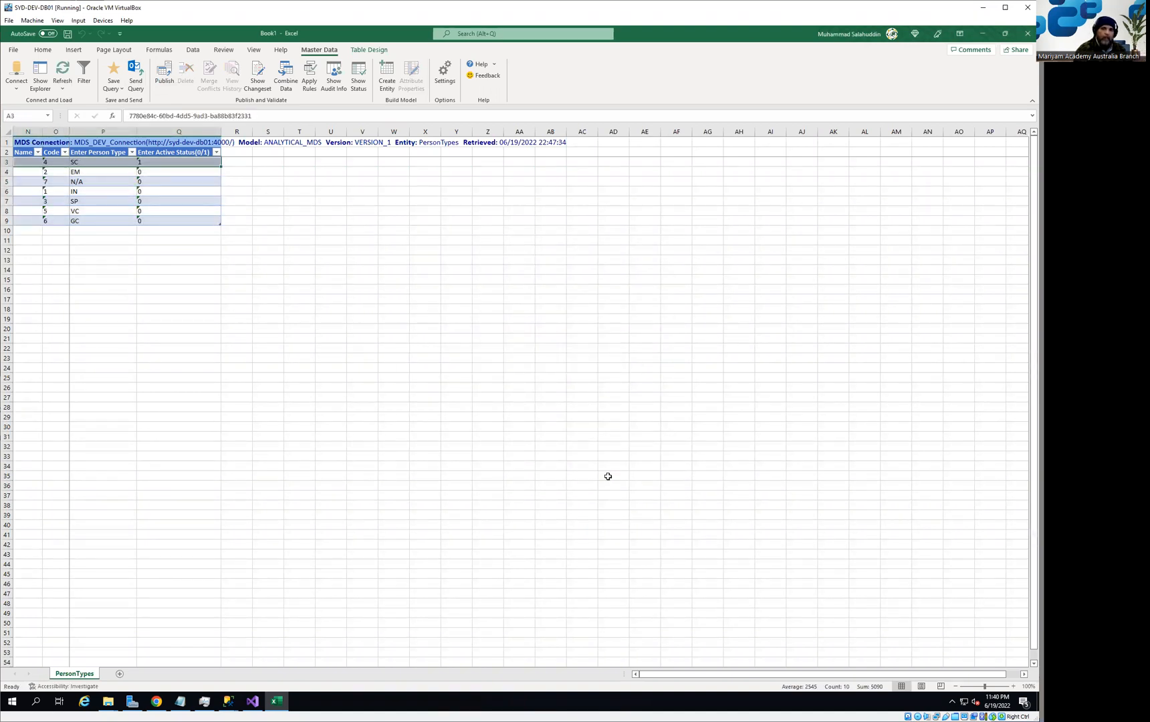
pyautogui.moveTo(167, 224)
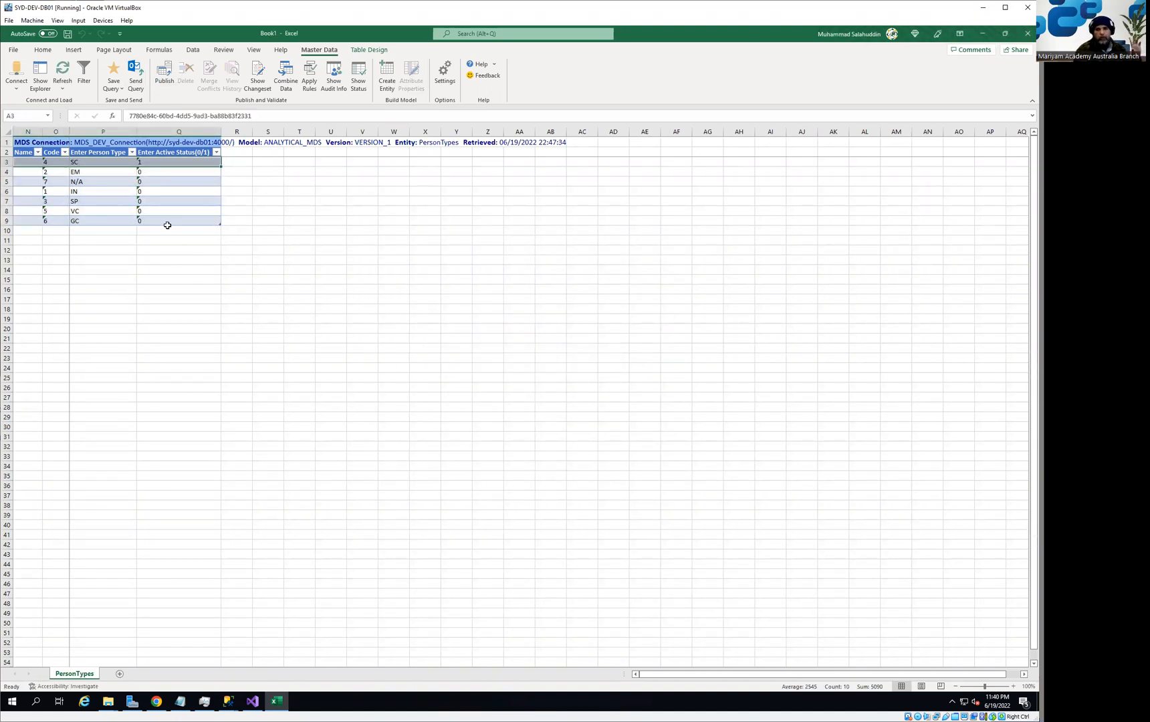
pyautogui.moveTo(94, 173)
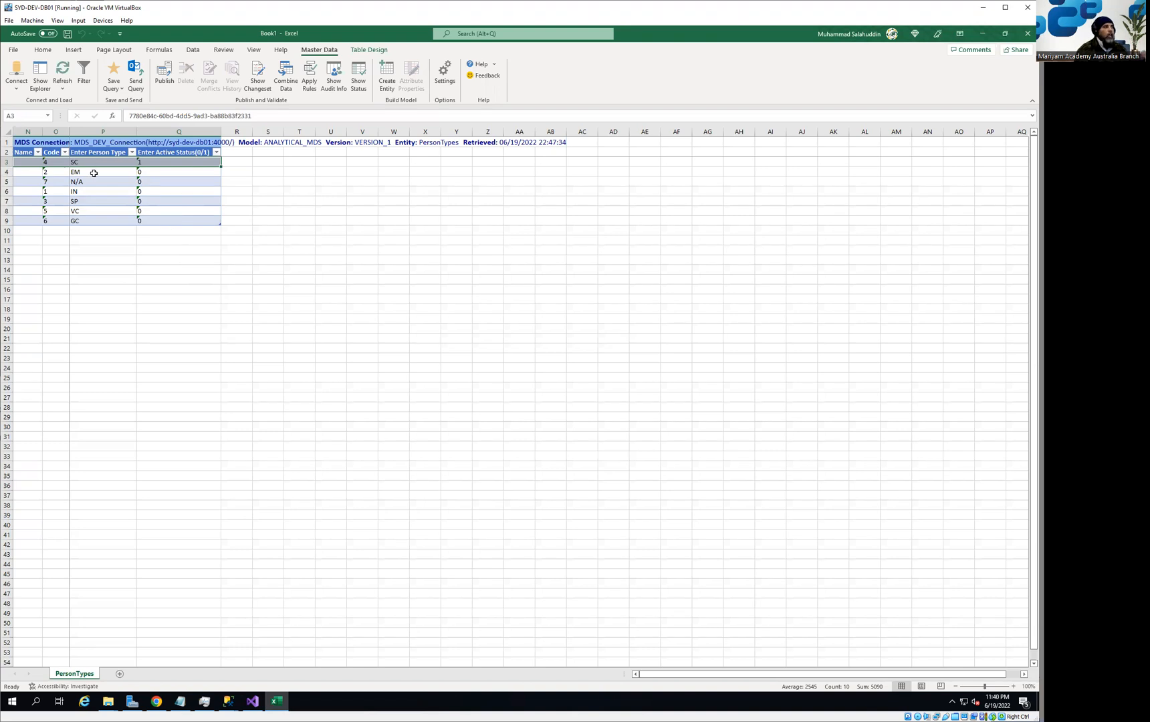
pyautogui.moveTo(111, 167)
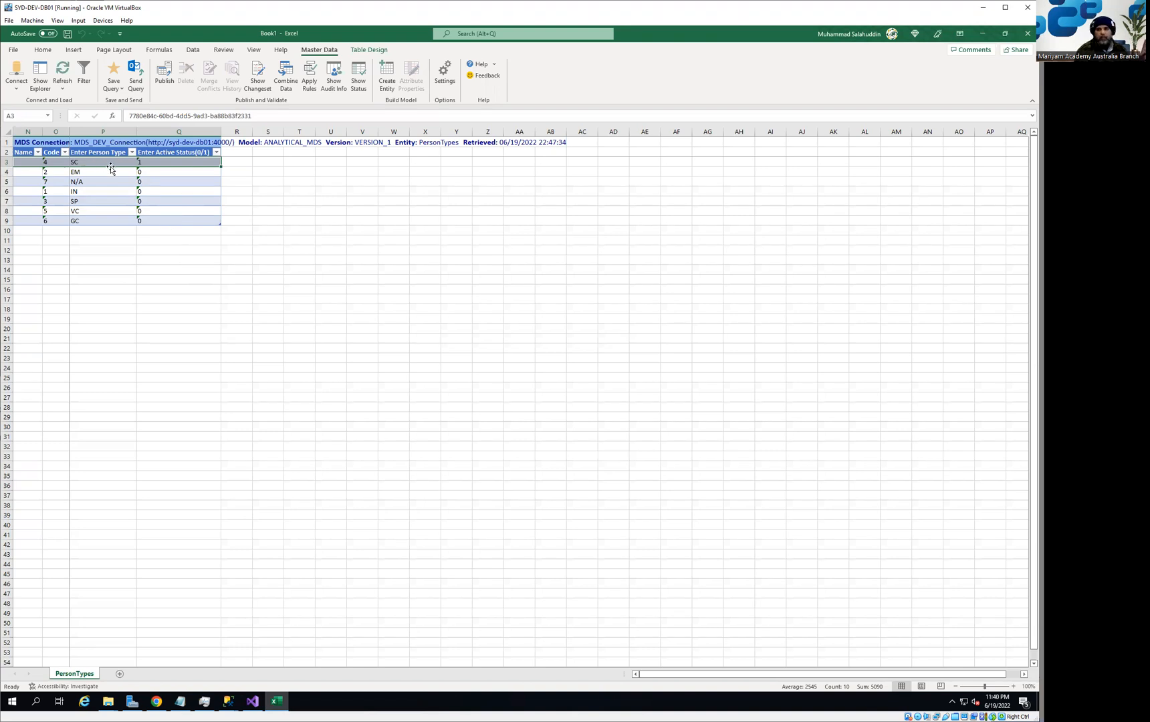
pyautogui.moveTo(237, 475)
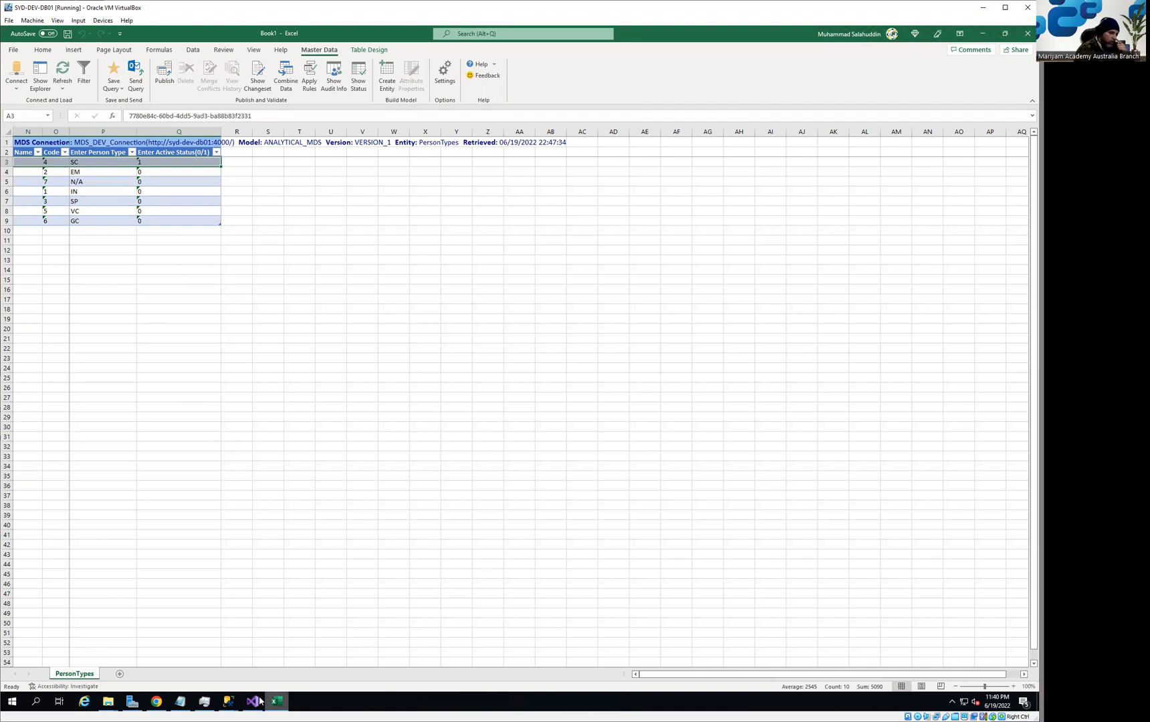
pyautogui.moveTo(230, 701)
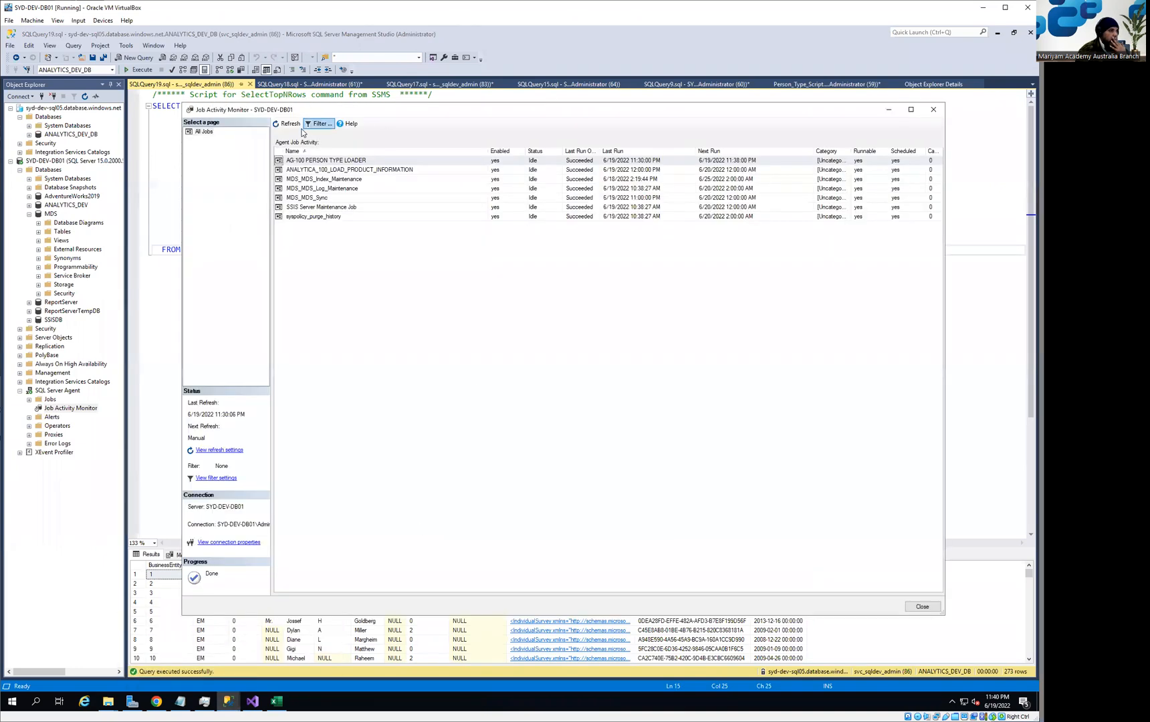
# Refresh Job Activity Monitor twice to see the loader job's Last Run and Next Run times.
pyautogui.click(286, 123)
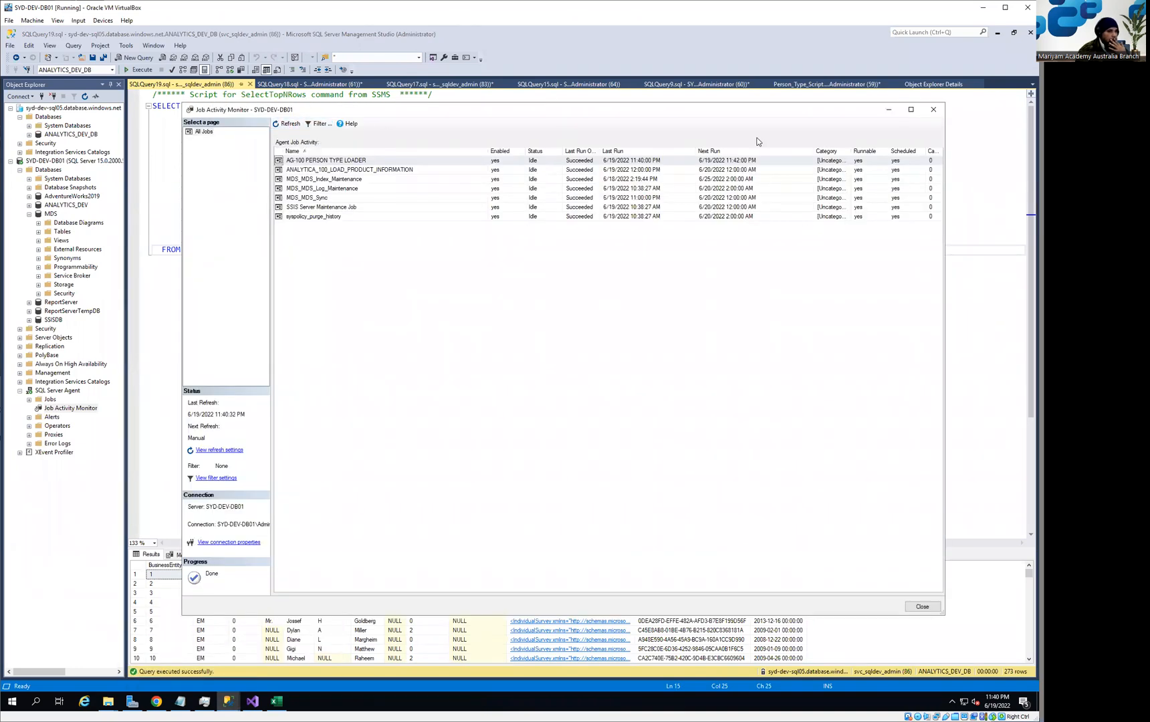
pyautogui.click(922, 606)
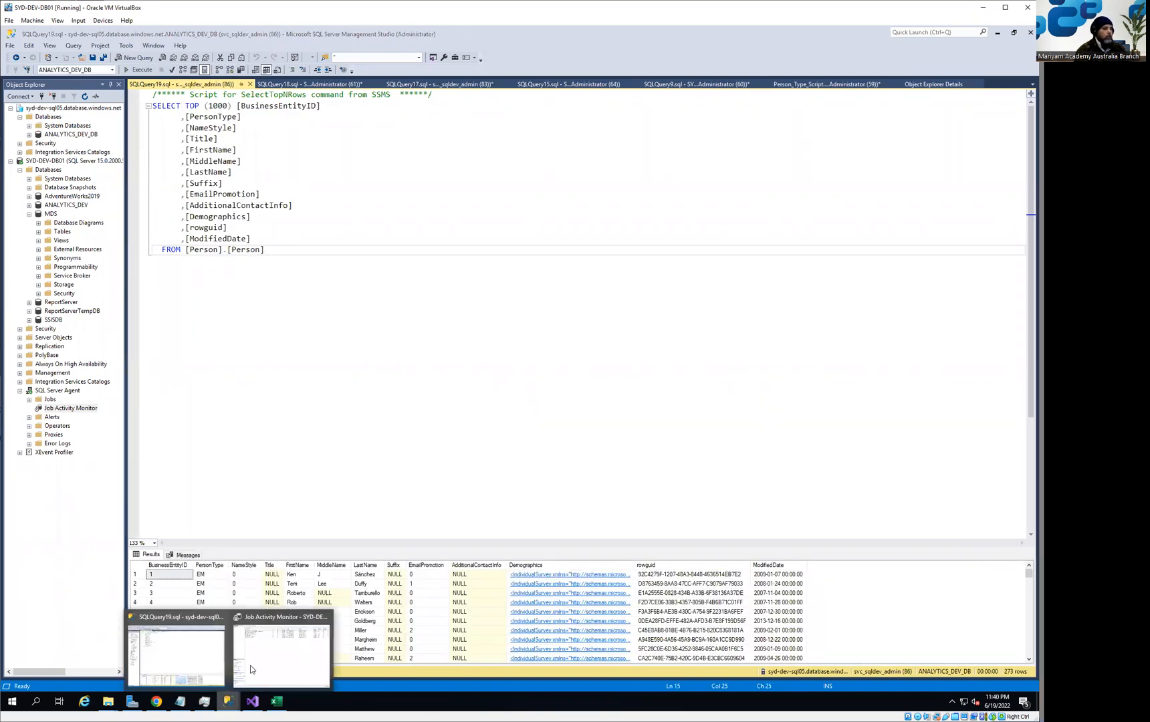
pyautogui.click(280, 651)
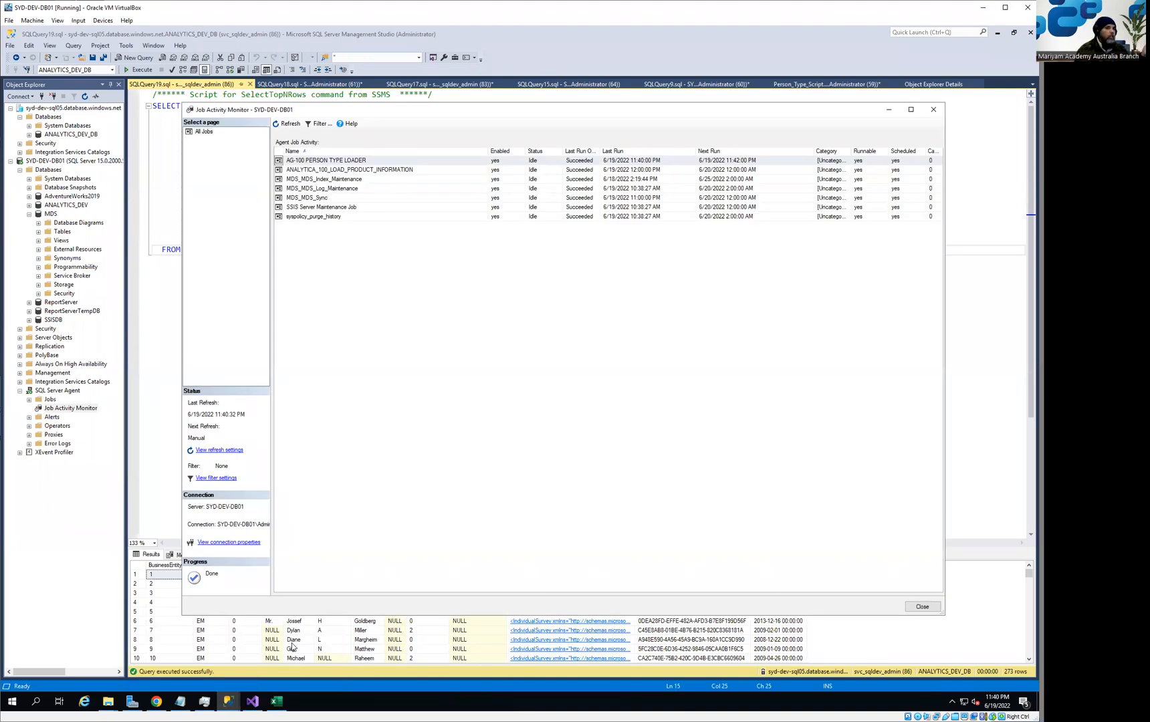
pyautogui.moveTo(656, 141)
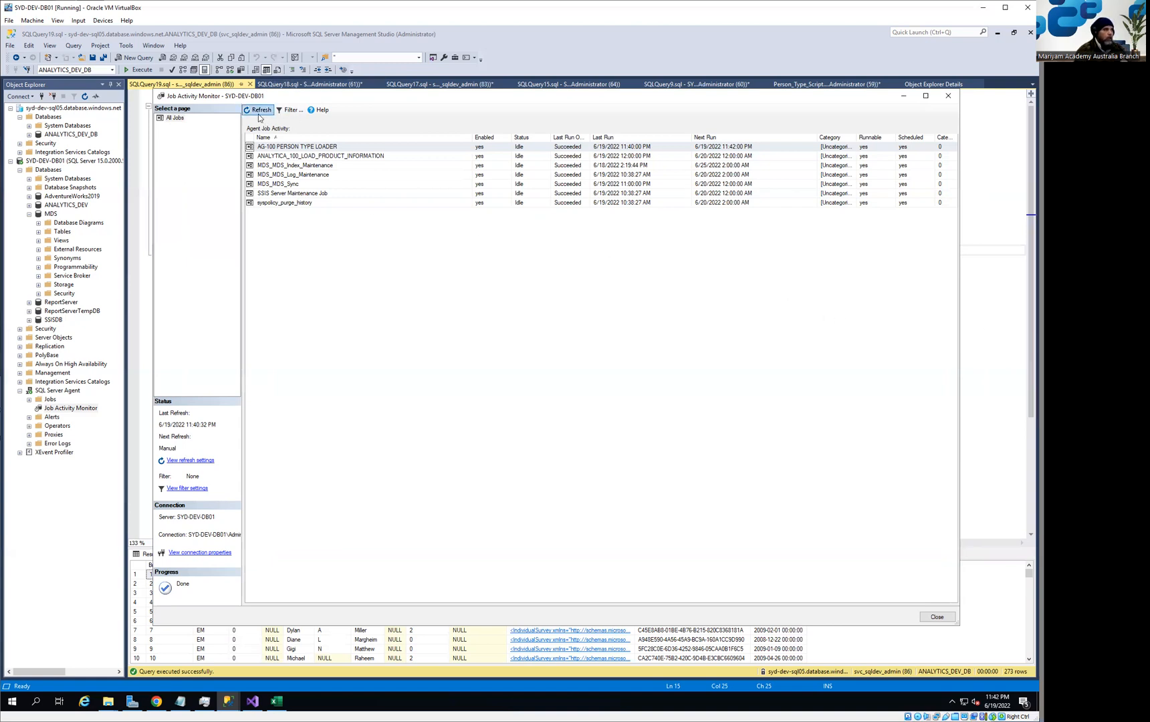
pyautogui.click(257, 109)
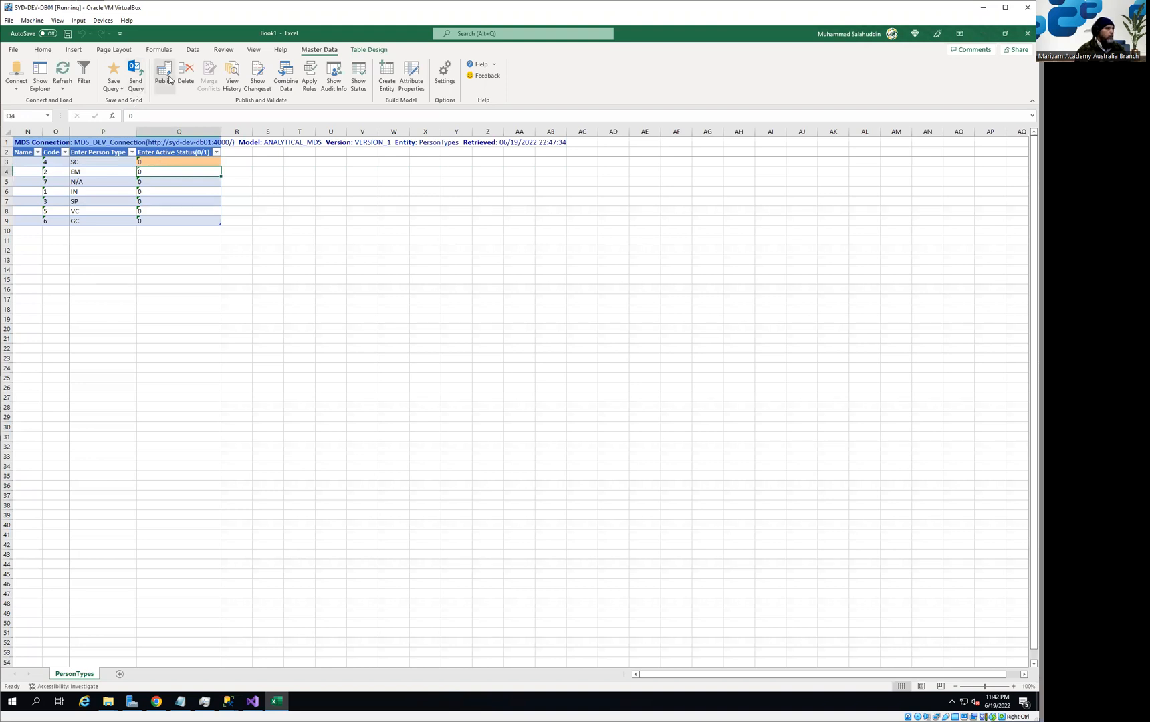
# Publish the person-type statuses again and switch to the Azure Query editor.
pyautogui.click(162, 73)
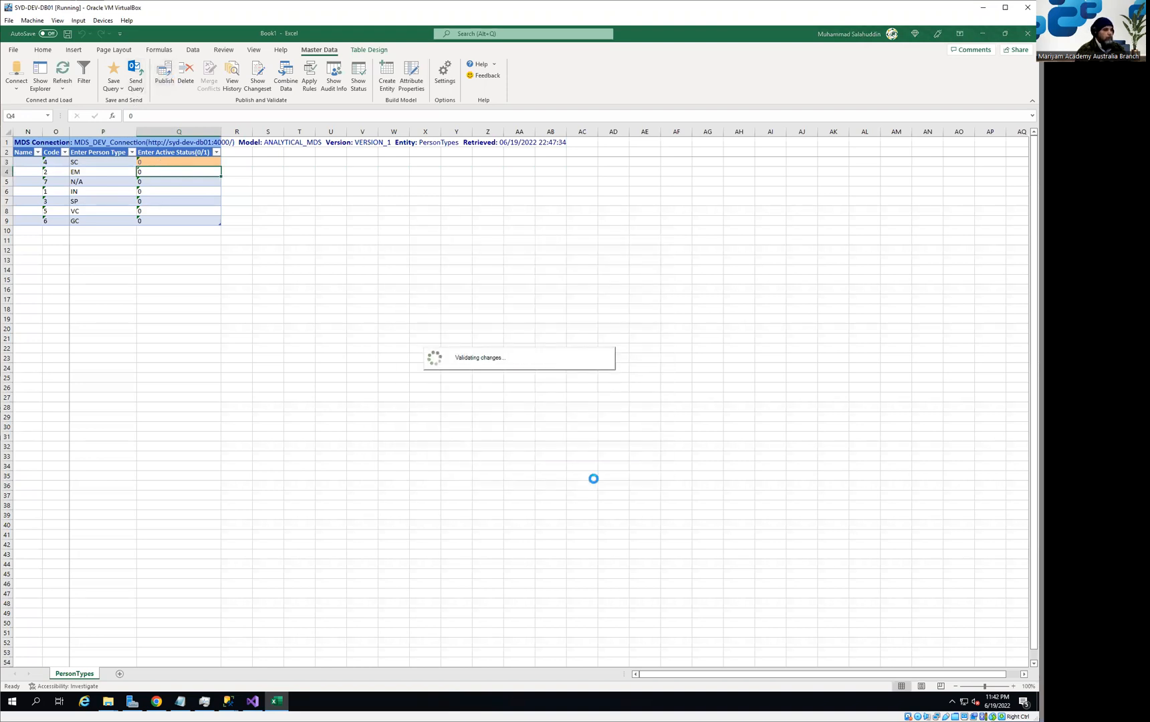
pyautogui.click(229, 700)
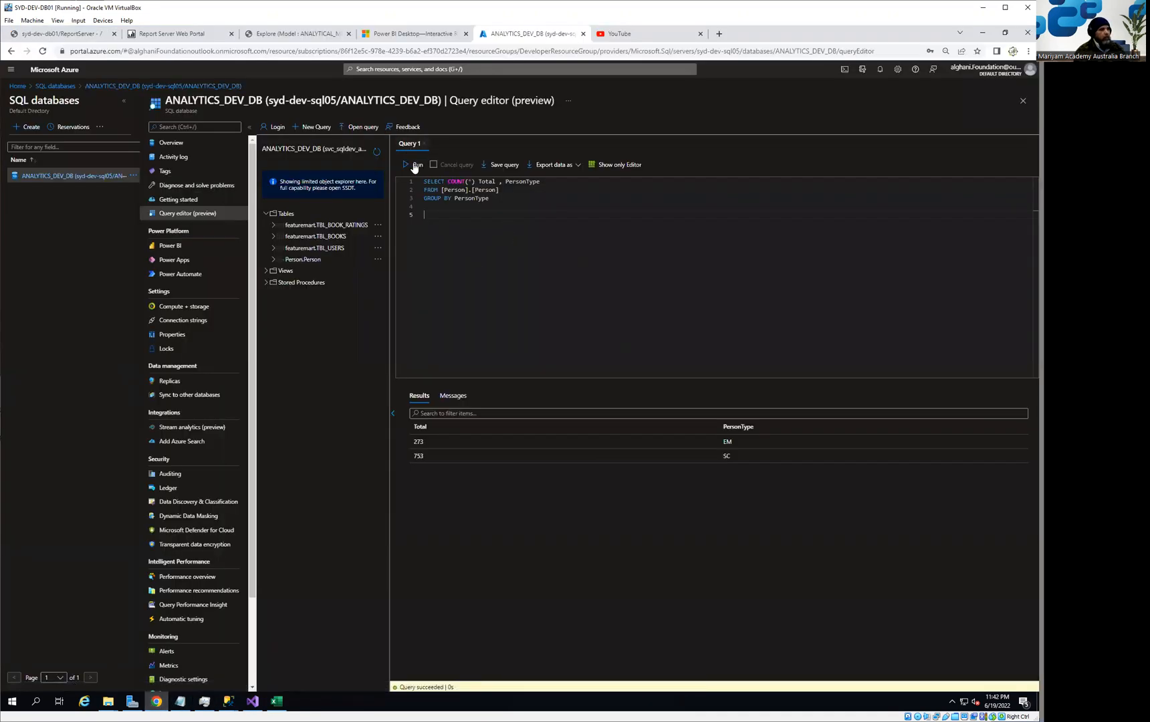
# Run the COUNT(*) GROUP BY PersonType query, returning 273 EM and 753 SC.
pyautogui.click(406, 164)
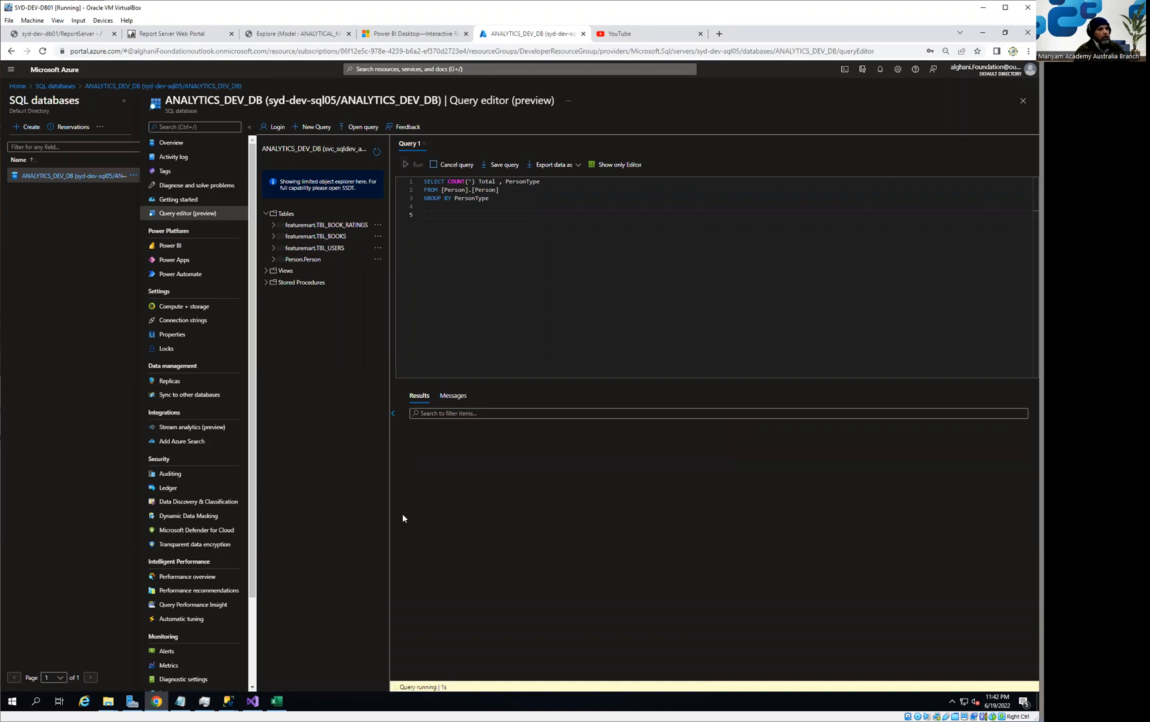
pyautogui.click(415, 164)
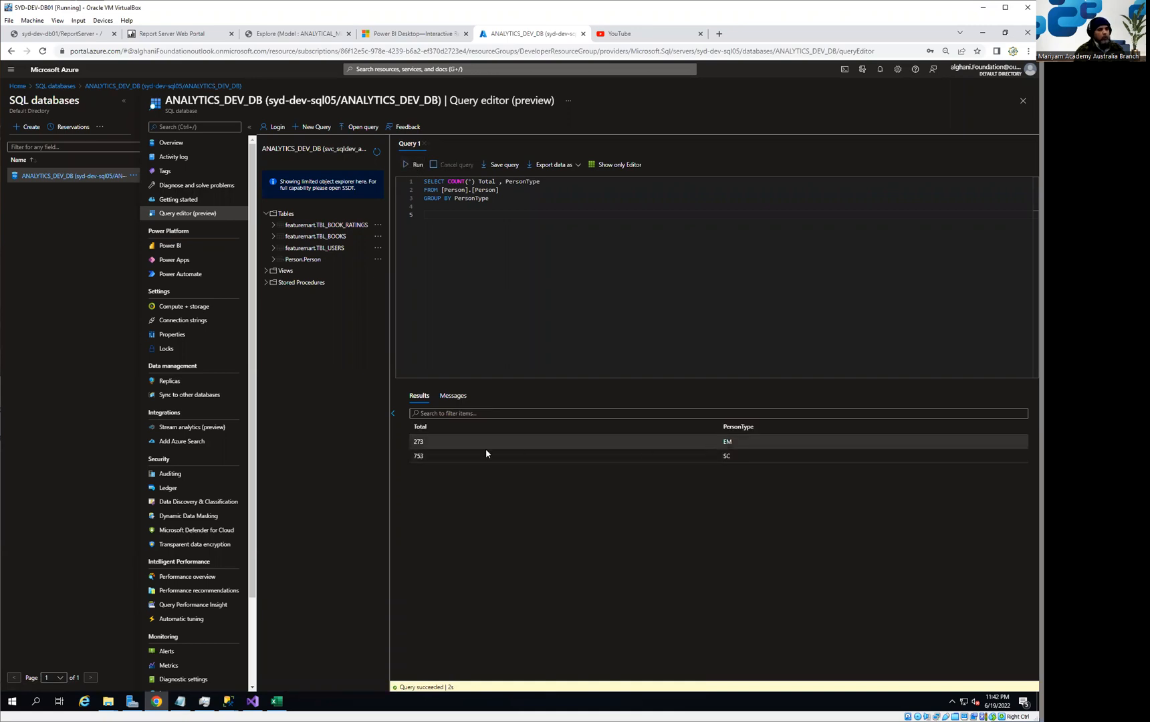